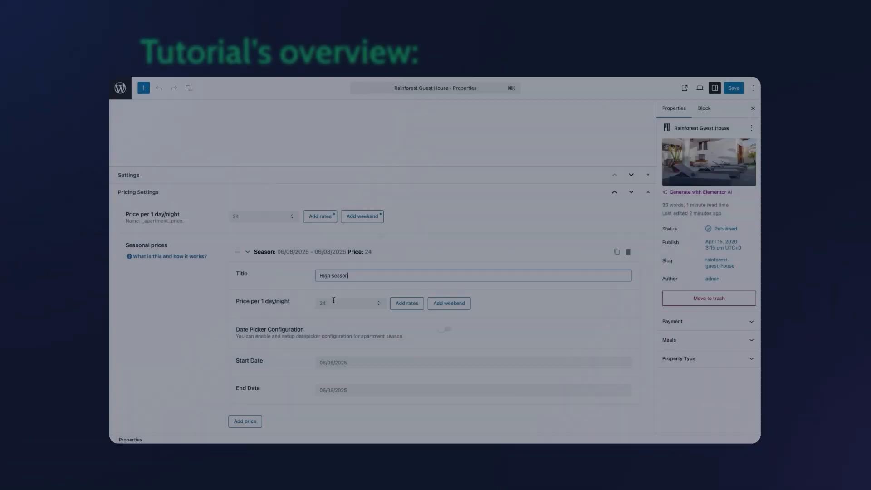
Step: Preview the high season start and end dates, then load the BaliRento homepage
click(732, 87)
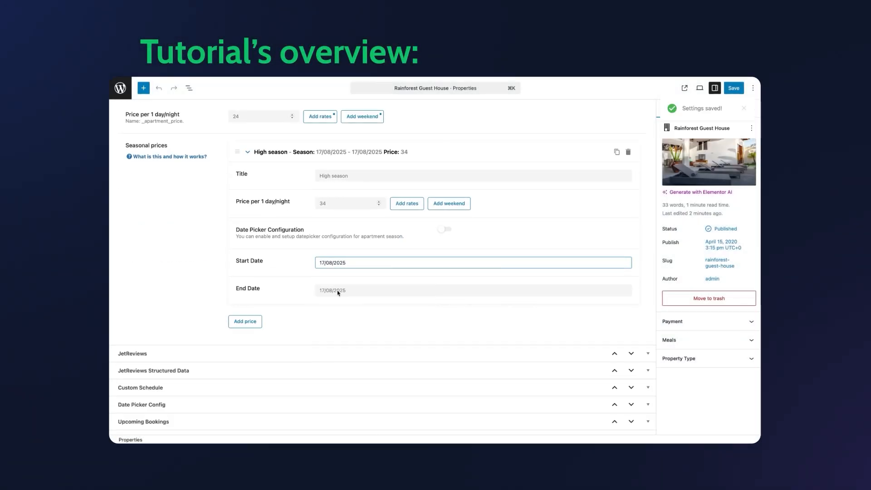
click(406, 203)
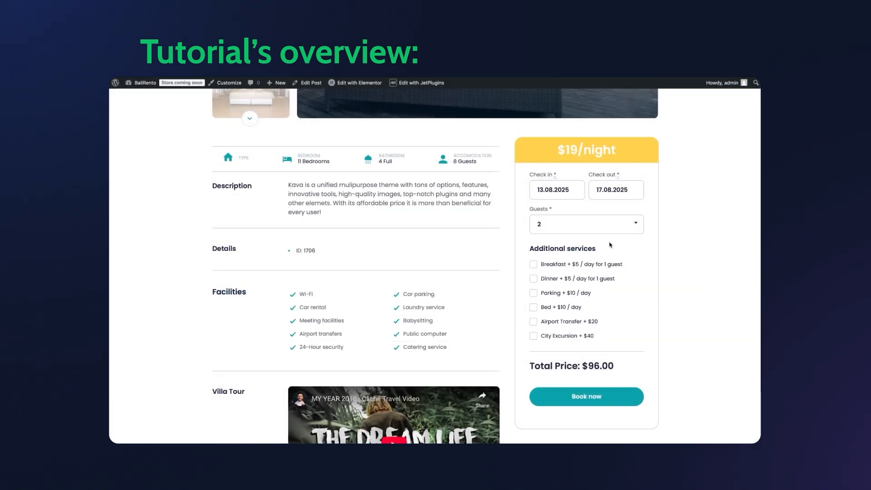
click(533, 321)
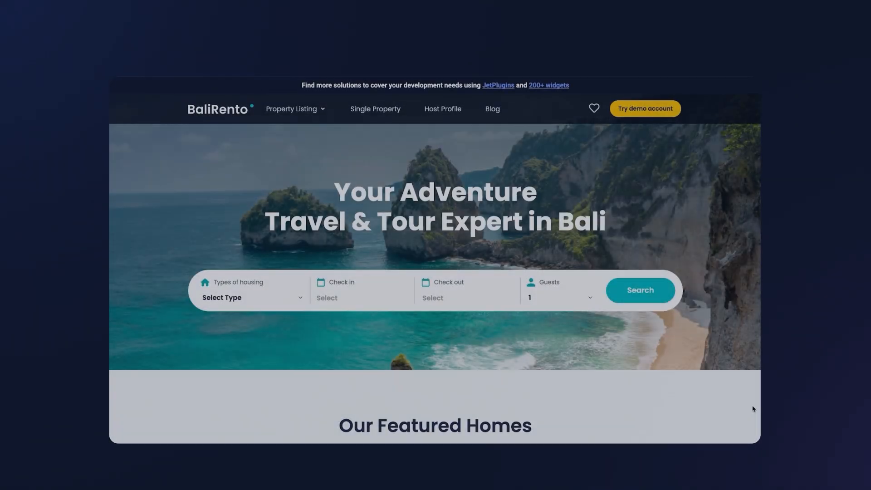
Step: Scroll through BaliRento's property listings, top offers and a single property page with booking form
scroll(down, 3)
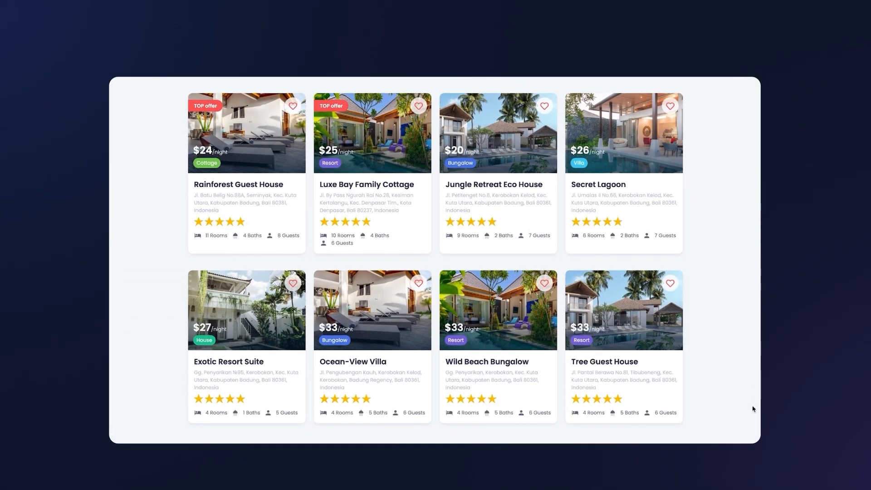
scroll(down, 3)
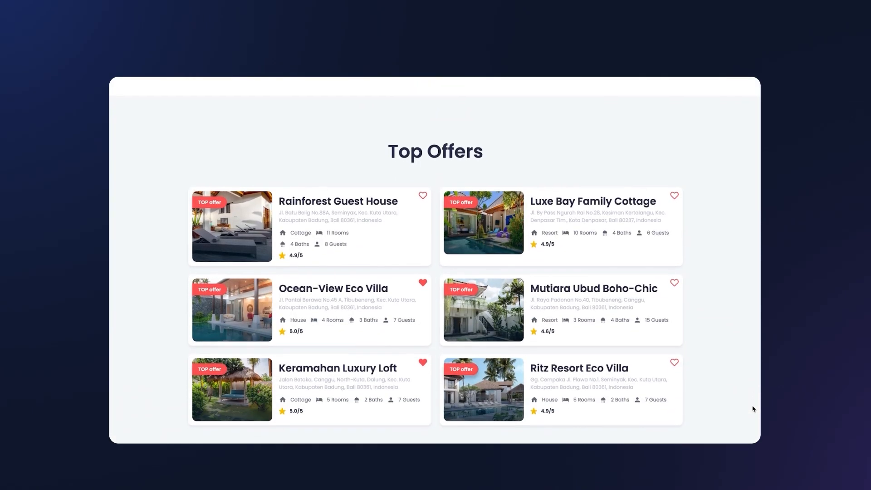
scroll(down, 3)
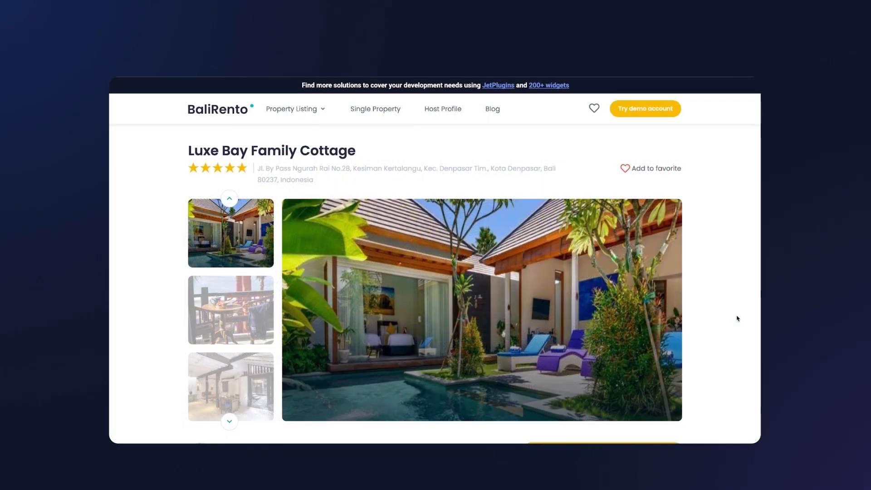
scroll(down, 3)
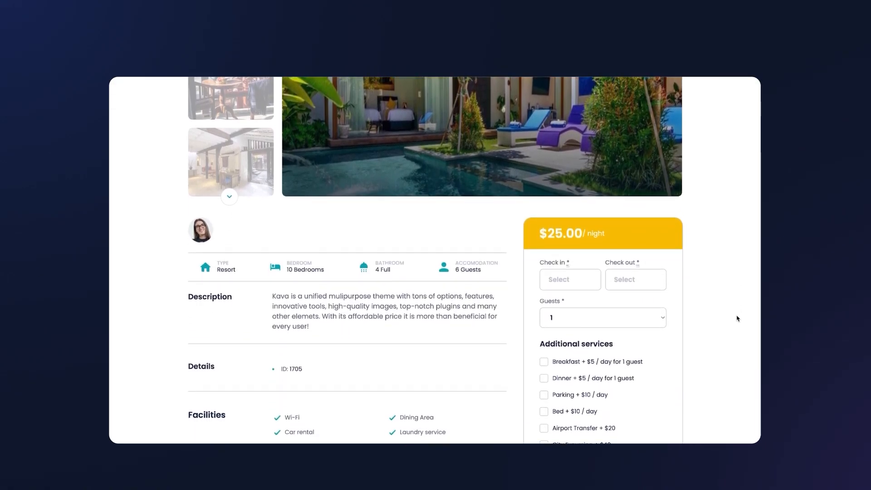
scroll(down, 3)
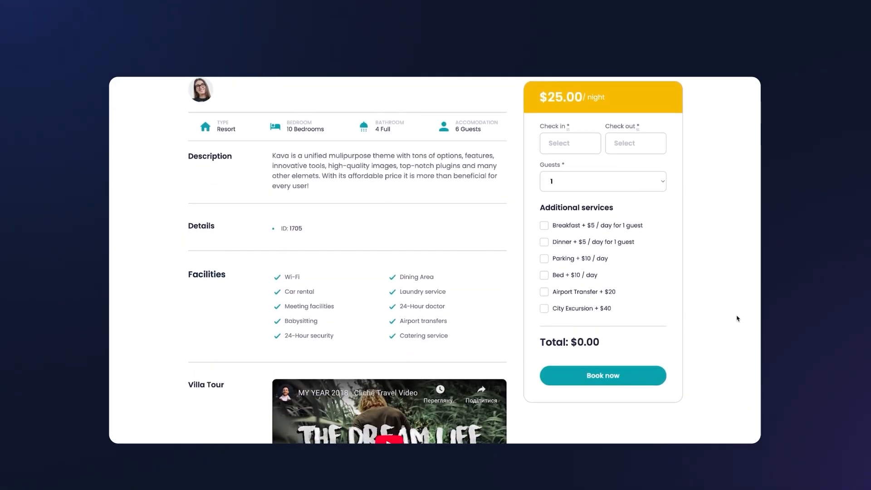
scroll(down, 3)
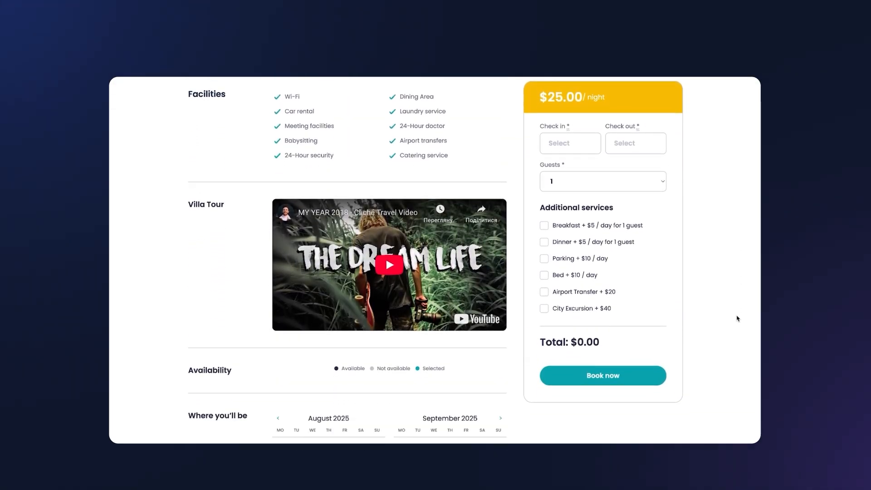
scroll(down, 3)
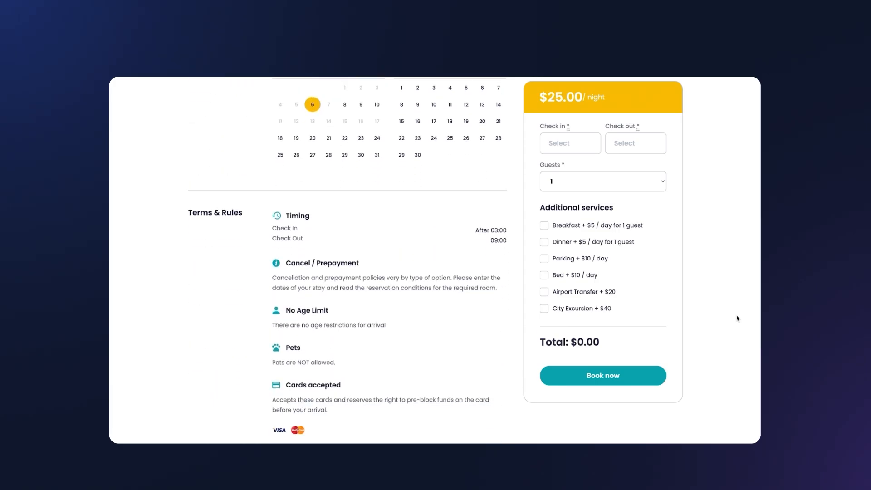
scroll(down, 3)
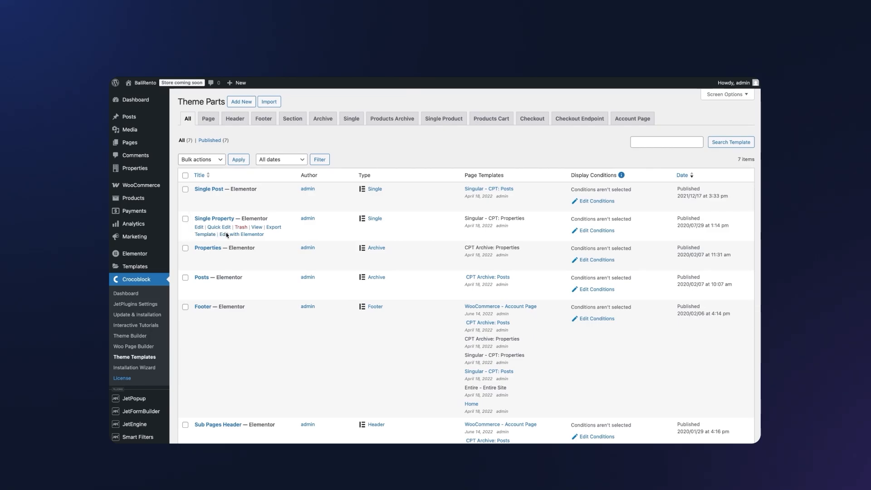
Step: Open the Single Property template in Elementor and scroll through its booking form
click(244, 234)
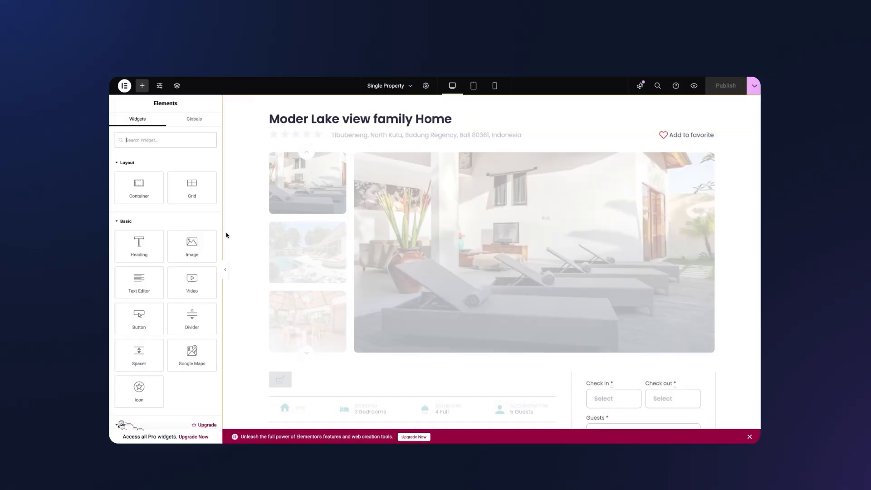
scroll(down, 3)
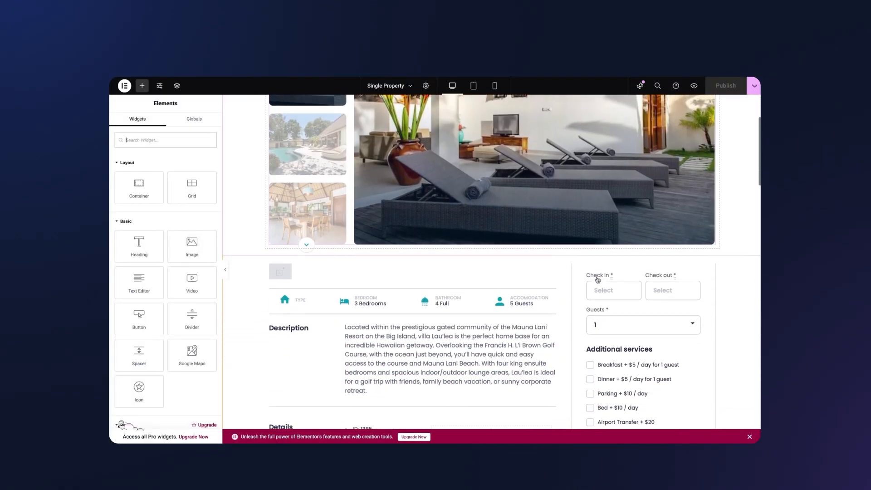
scroll(down, 3)
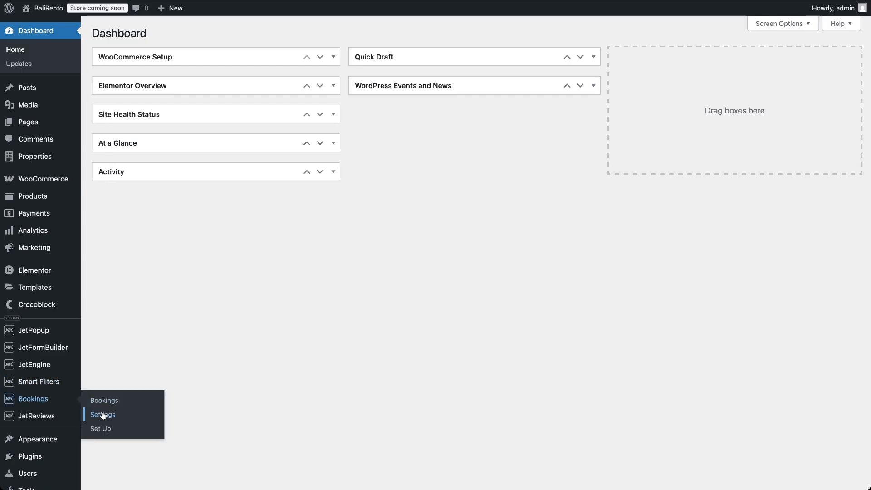
Step: In Booking Settings, choose Properties as instance post type and enable WooCommerce integration
click(104, 414)
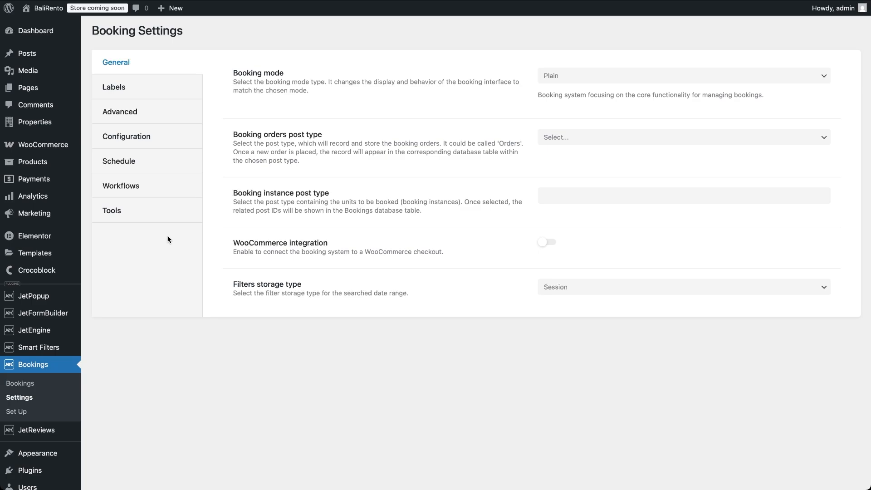
mouse_move(476, 116)
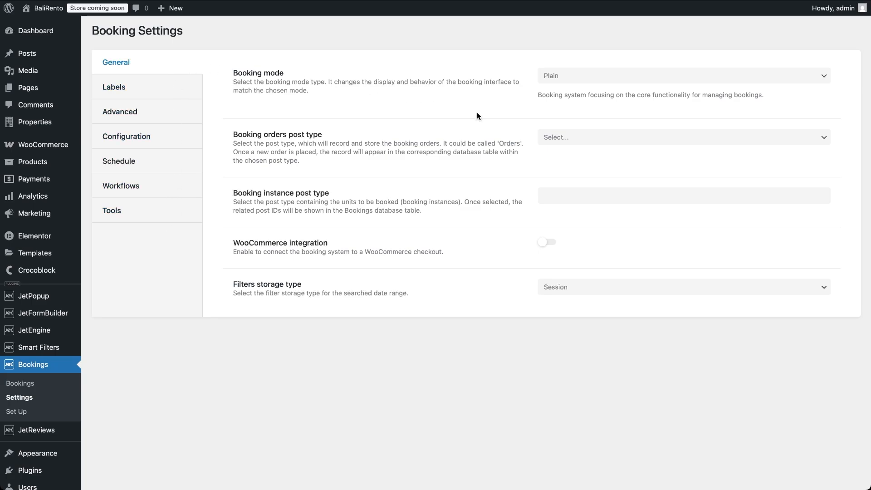
mouse_move(569, 84)
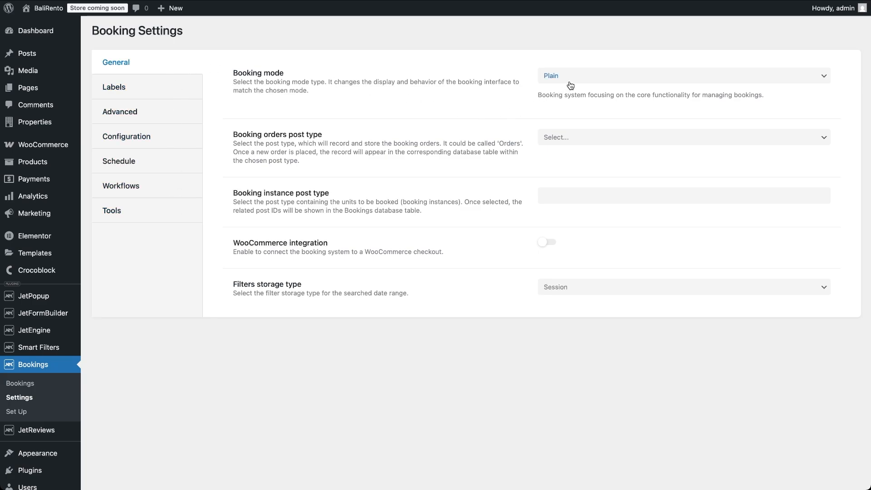
mouse_move(542, 179)
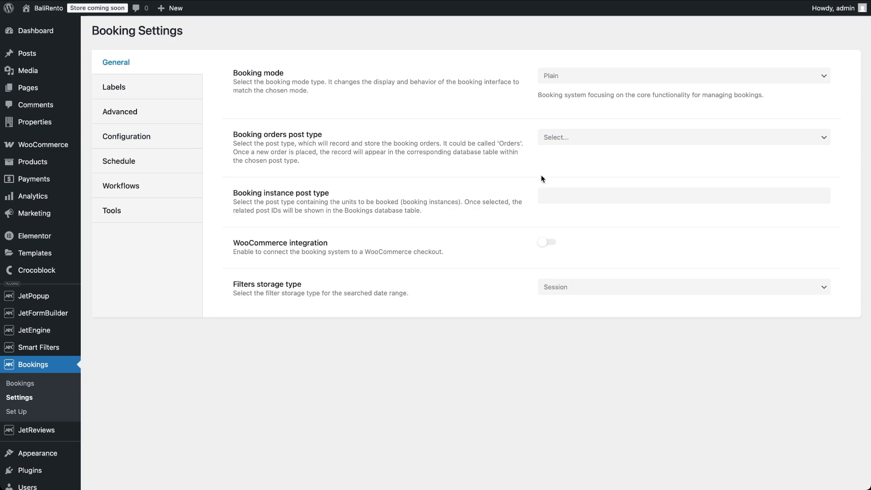
click(682, 195)
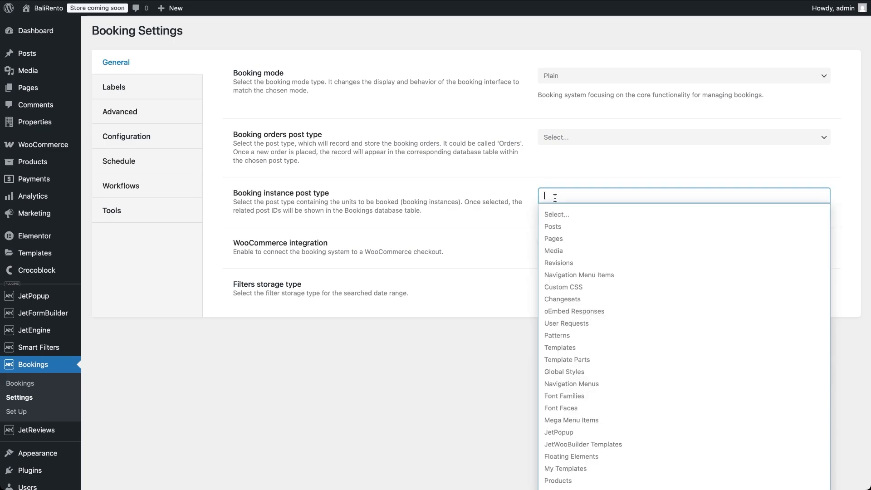
text(pro)
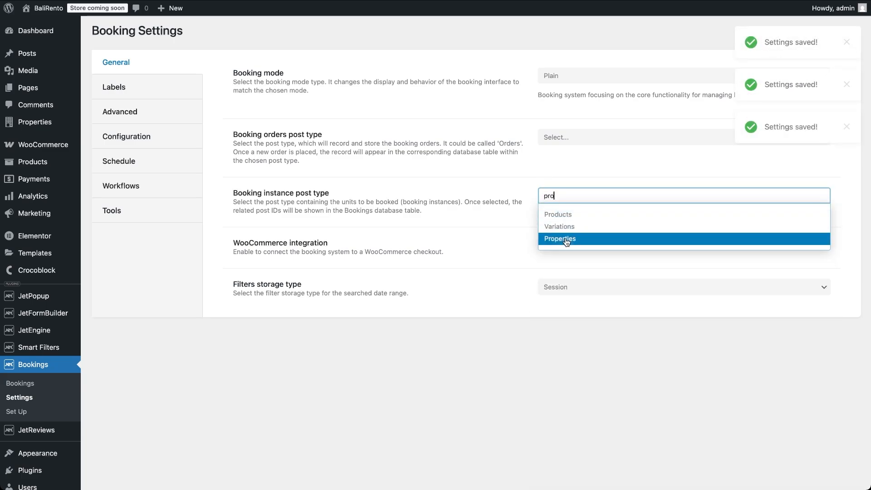
click(559, 239)
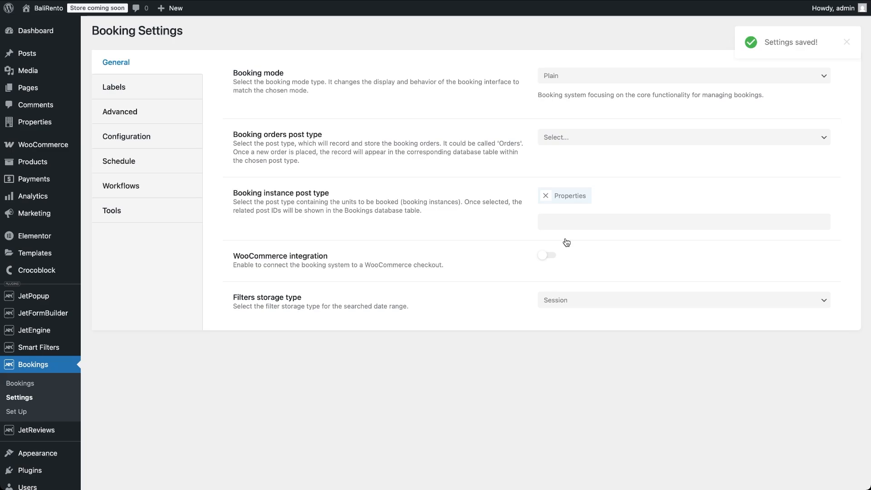
mouse_move(548, 259)
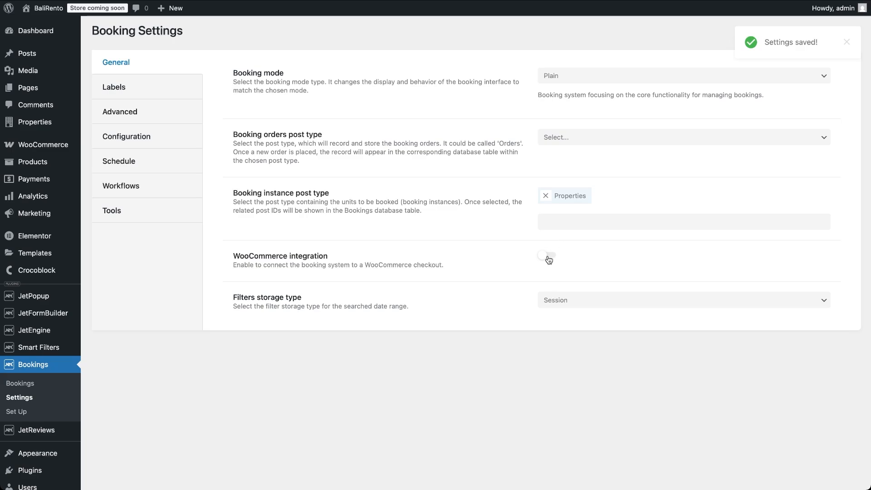
click(545, 256)
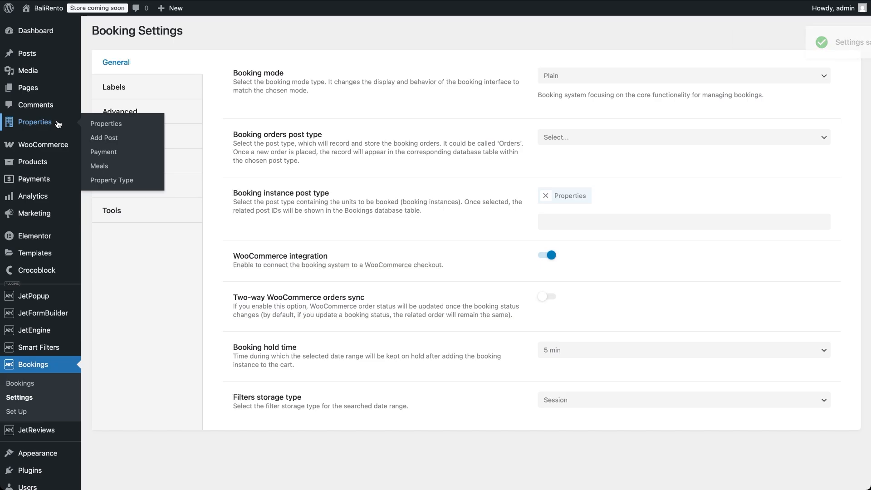
Step: Open Rainforest Guest House from Properties and scroll to its Pricing Settings
click(106, 123)
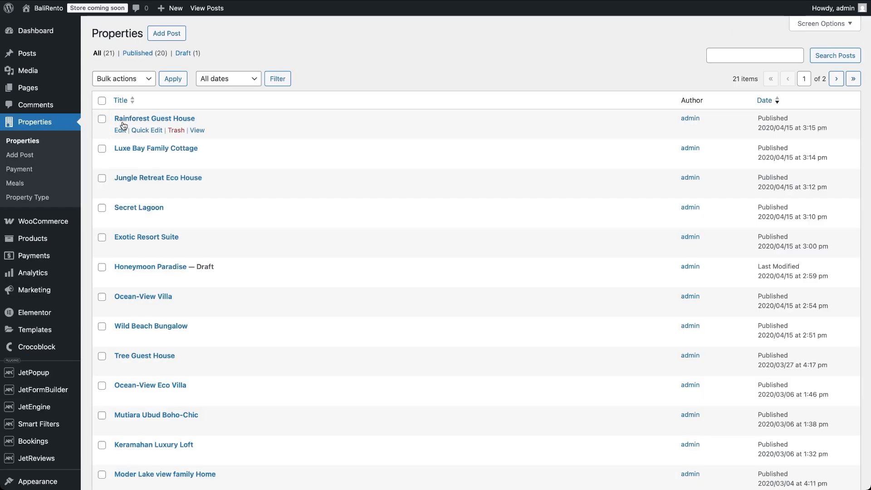
click(121, 130)
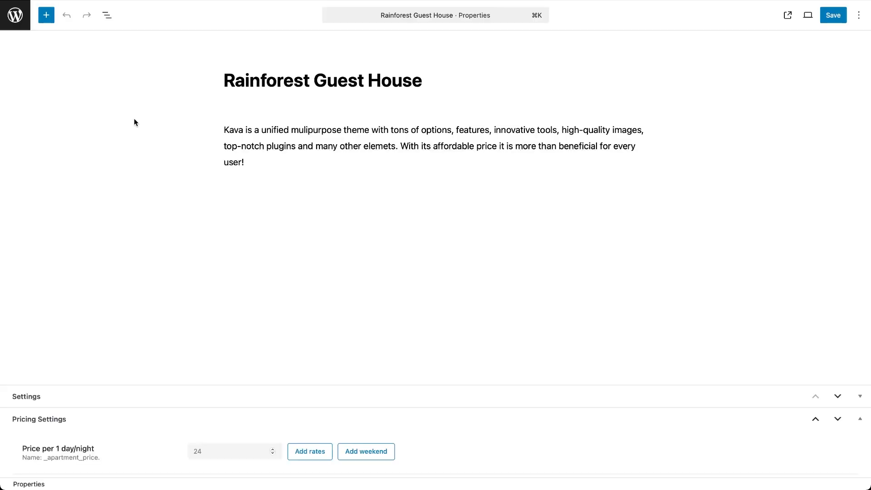
click(806, 15)
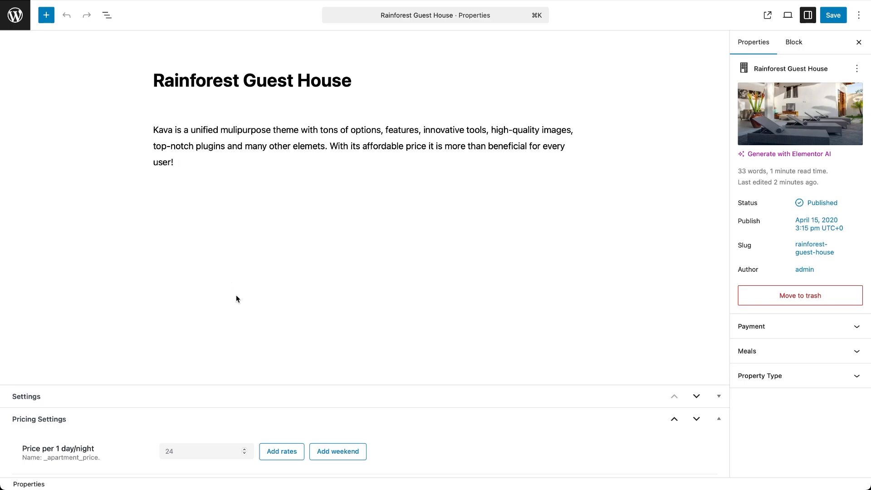
scroll(down, 3)
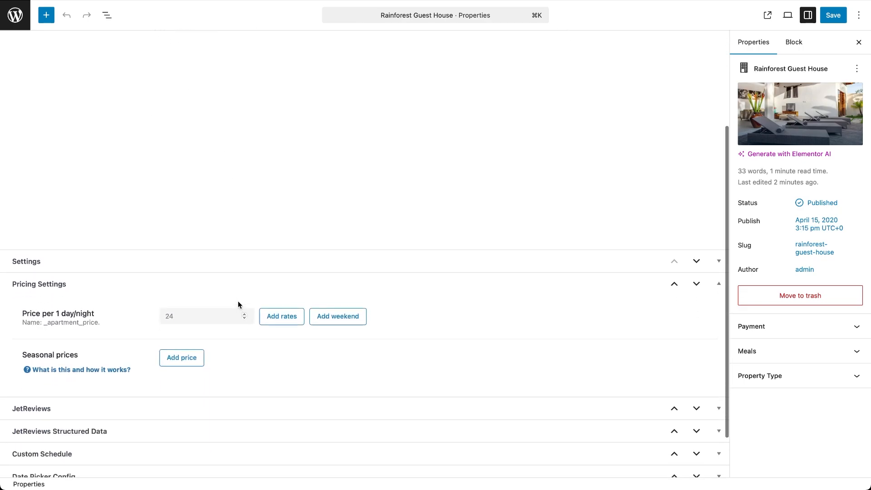
mouse_move(67, 297)
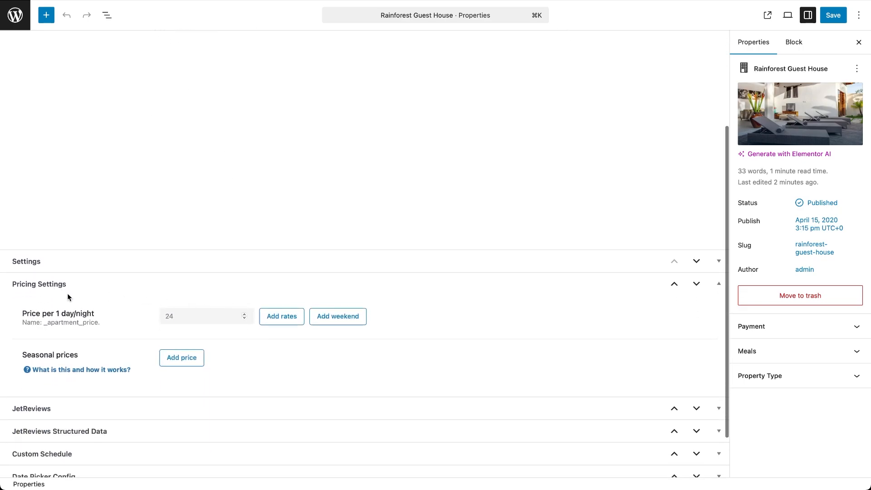
mouse_move(169, 305)
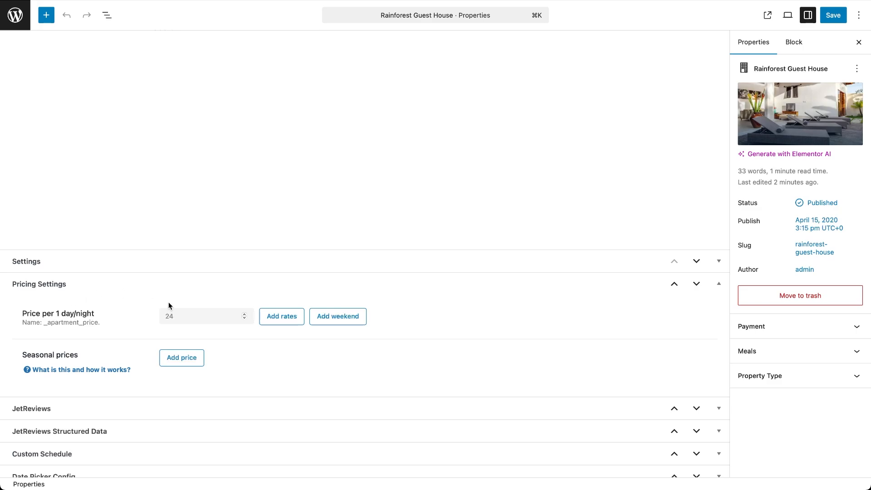
mouse_move(167, 328)
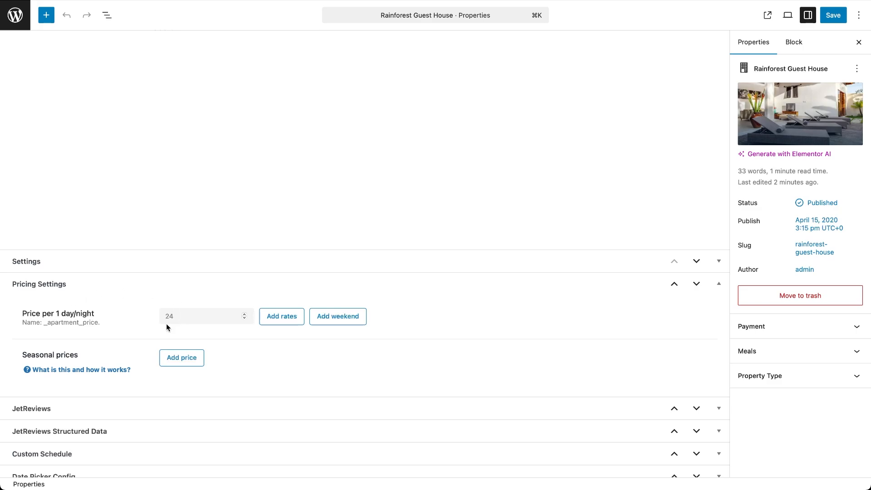
mouse_move(94, 331)
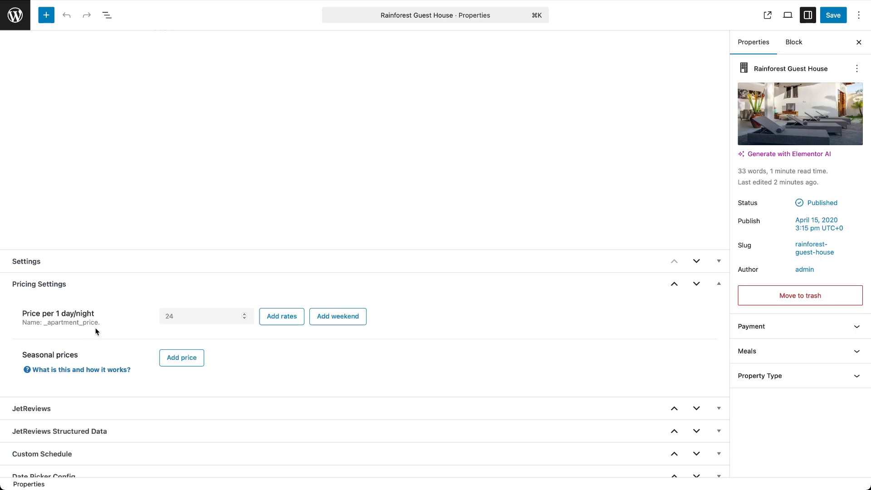
mouse_move(280, 316)
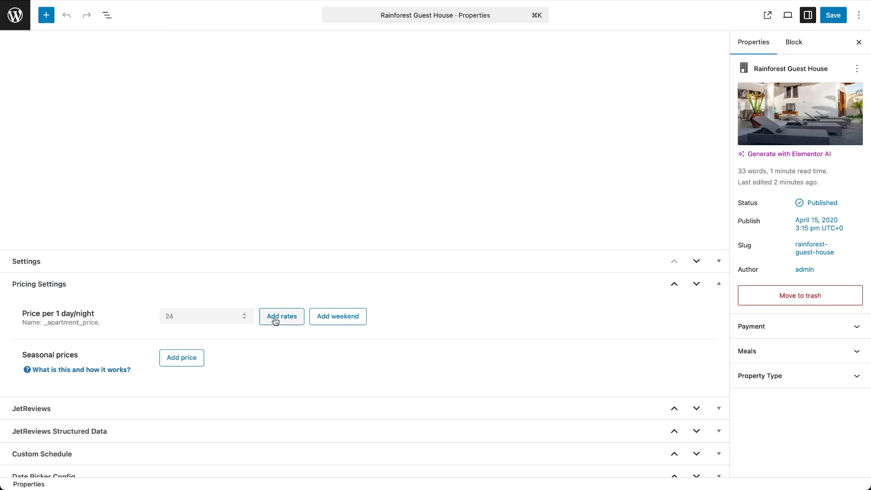
Step: Add a Rainforest Guest House rate of 19 per night from 3 nights and save
click(281, 317)
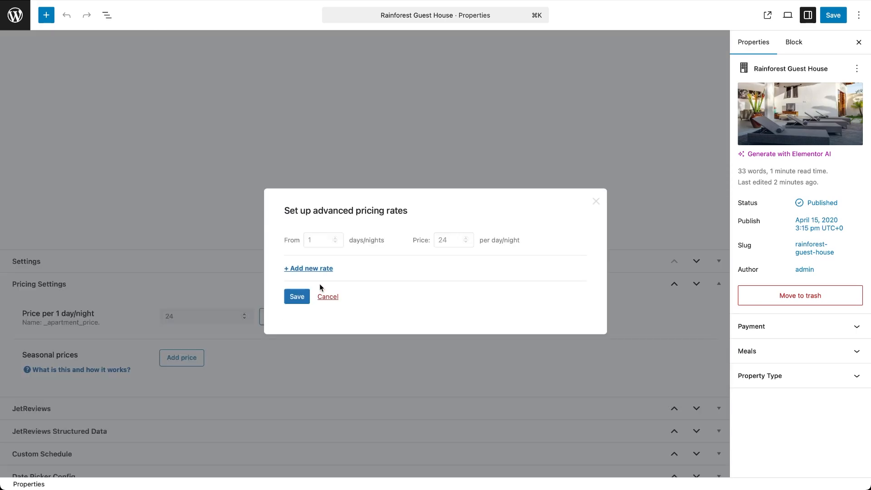
click(308, 268)
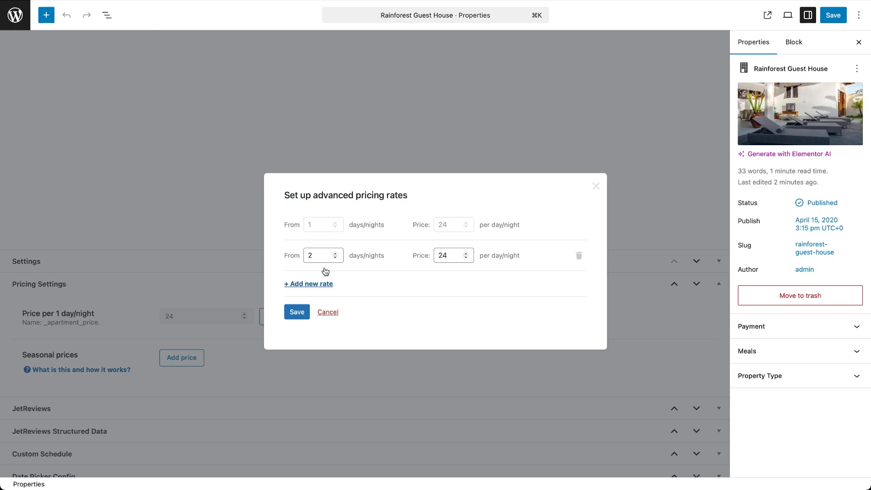
click(319, 255)
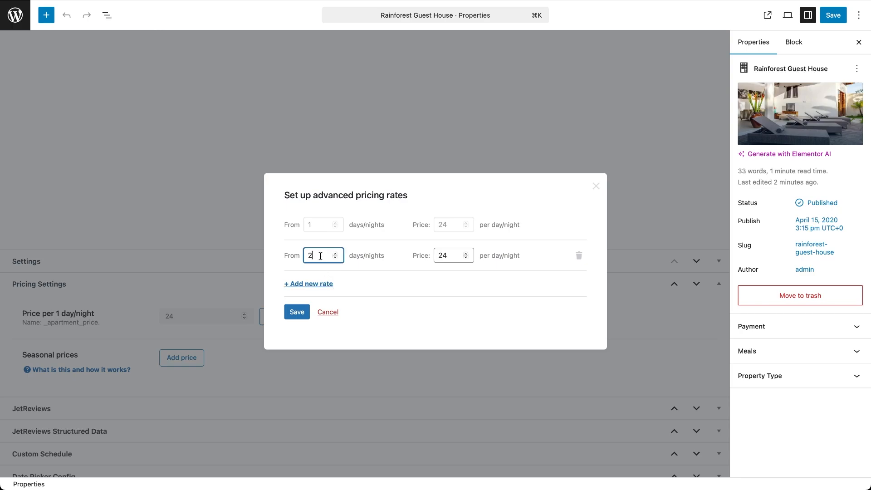
text(3)
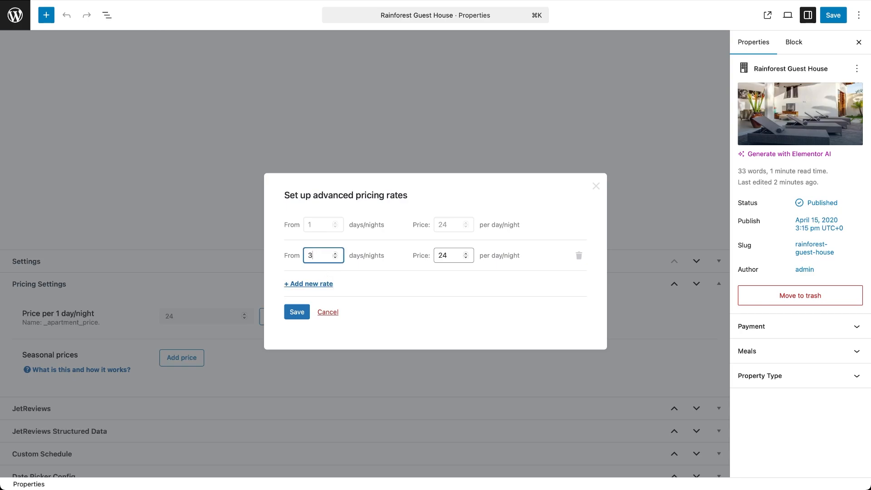
click(448, 255)
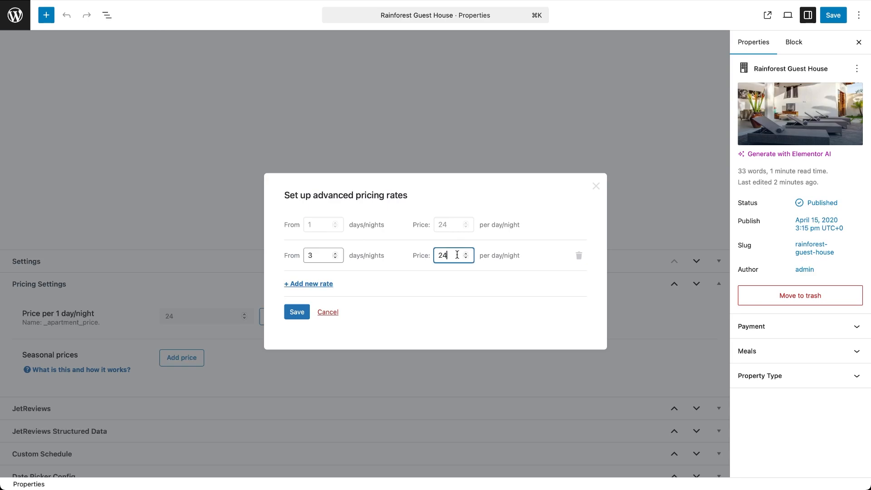
text(19)
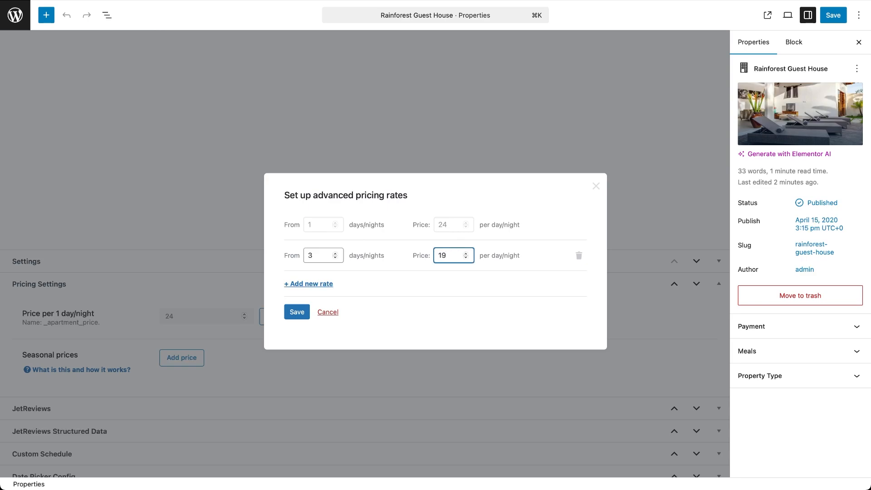
mouse_move(386, 255)
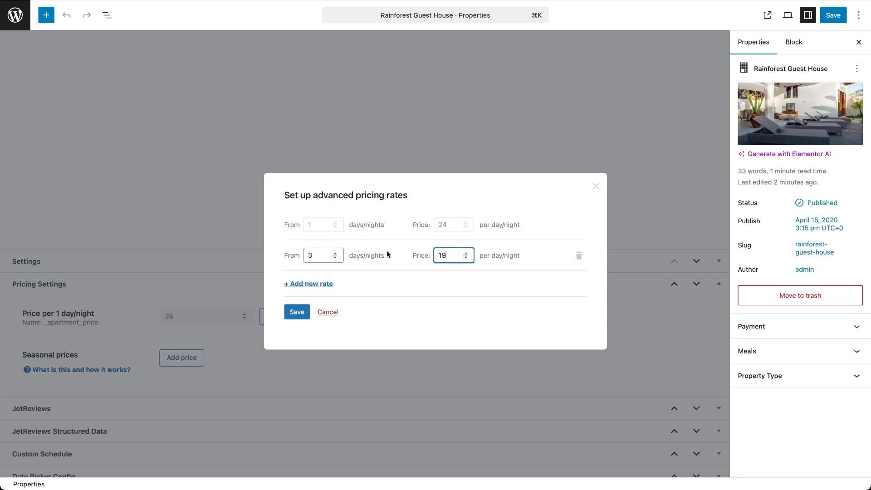
mouse_move(325, 290)
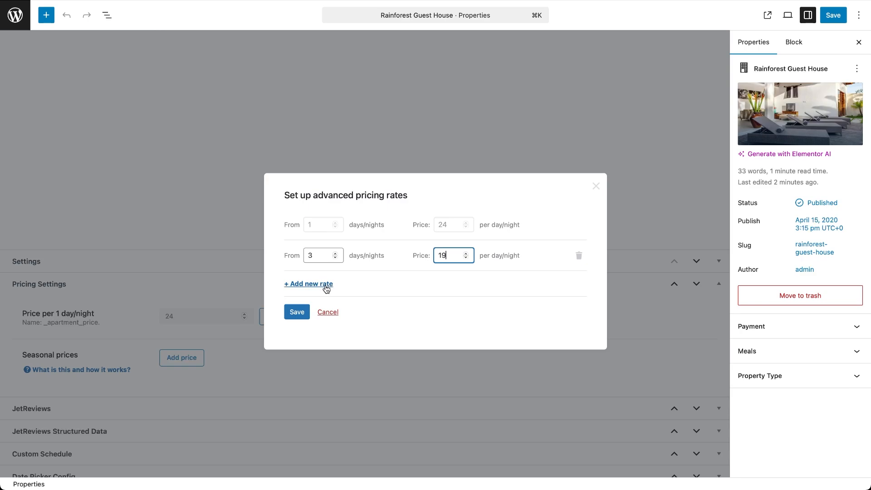
mouse_move(311, 301)
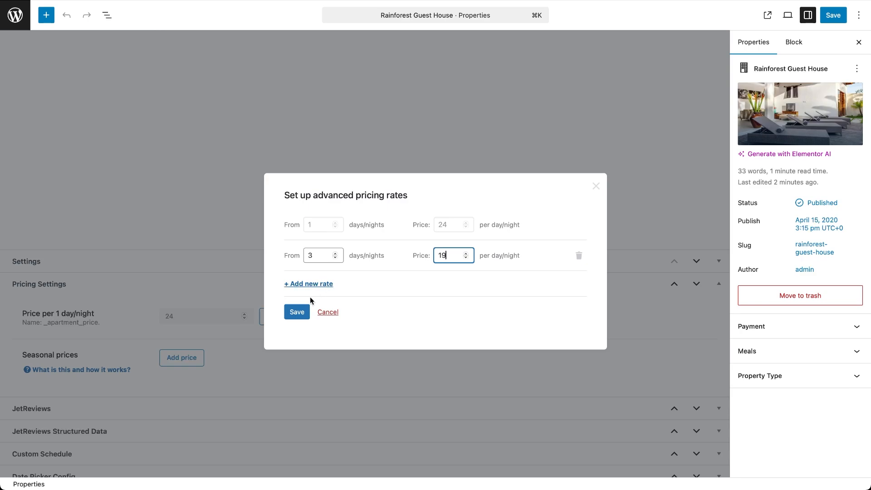
click(296, 311)
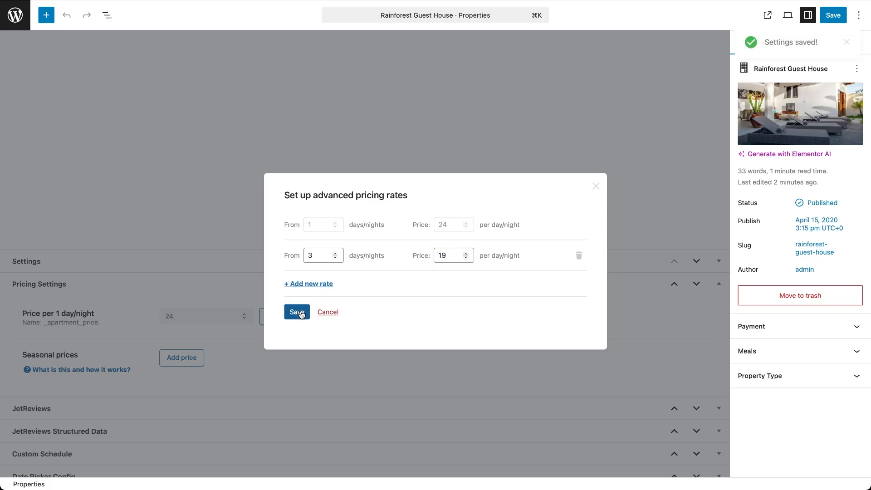
mouse_move(266, 327)
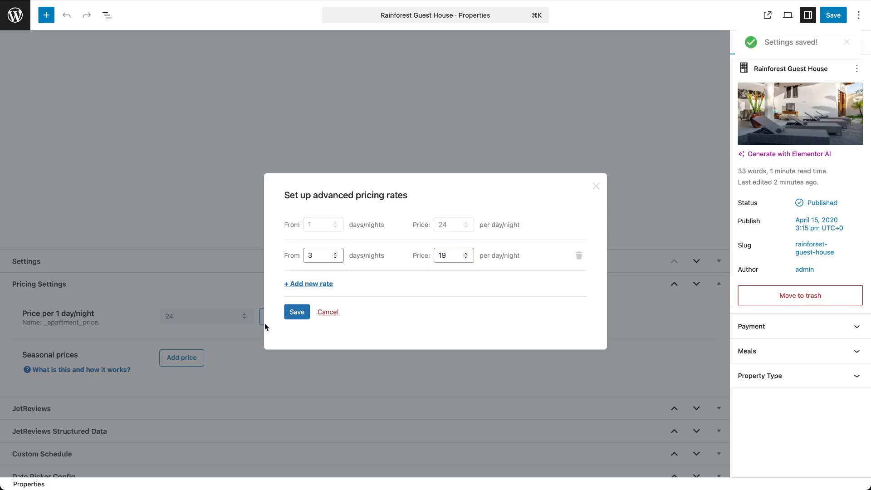
click(297, 311)
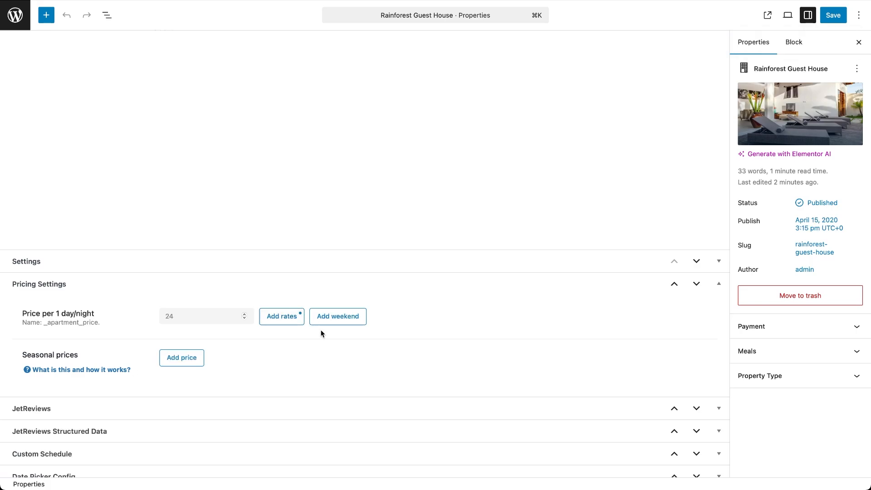
mouse_move(352, 322)
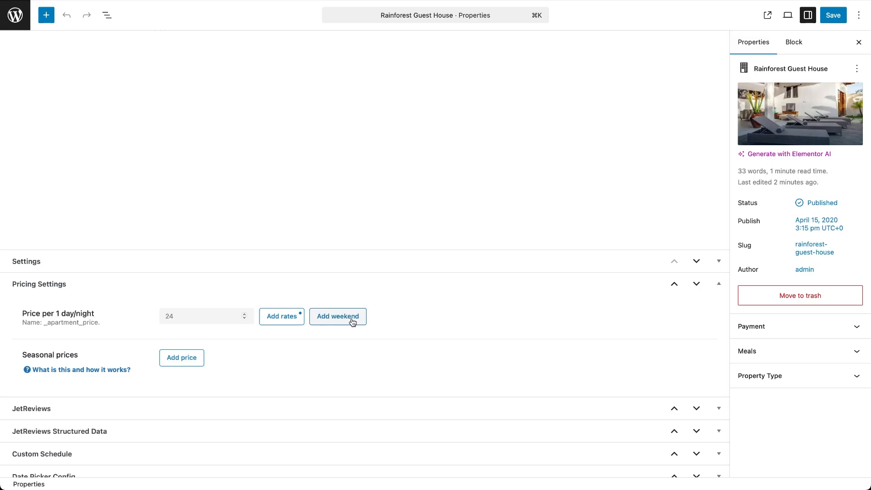
Step: Enable separate Friday and Saturday prices of 29 and save the weekend pricing
click(337, 316)
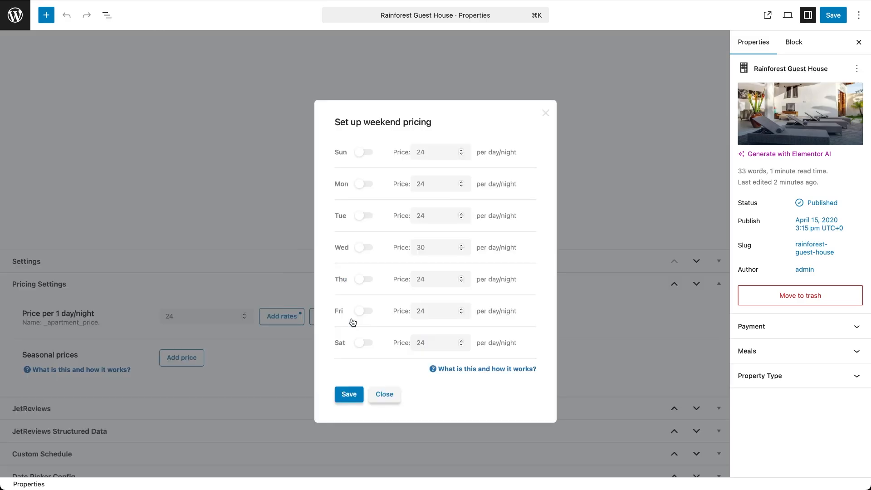
mouse_move(376, 292)
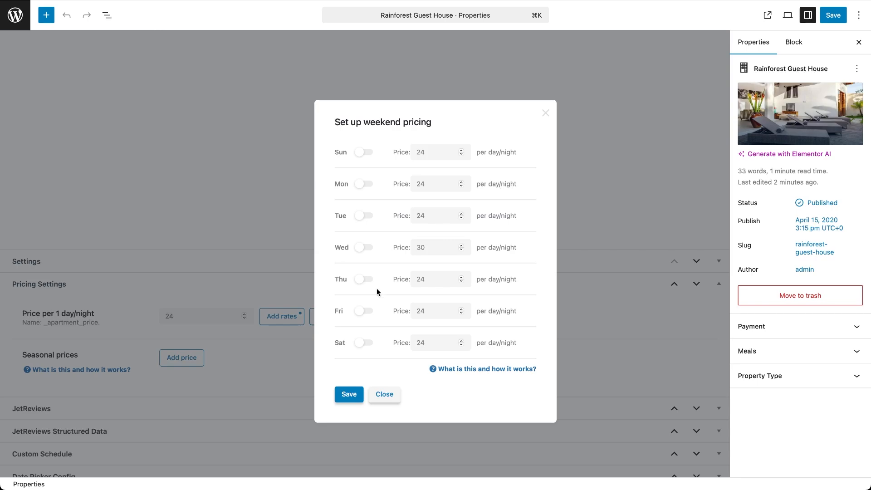
click(363, 310)
text(29)
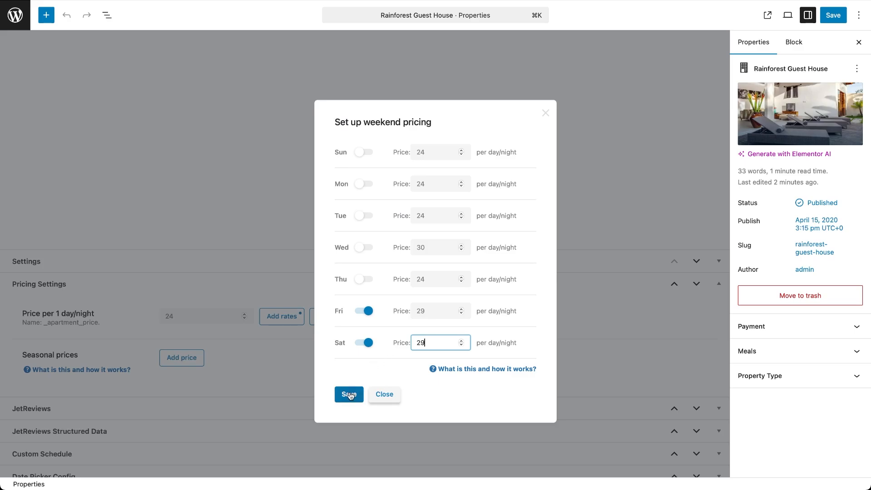
click(349, 394)
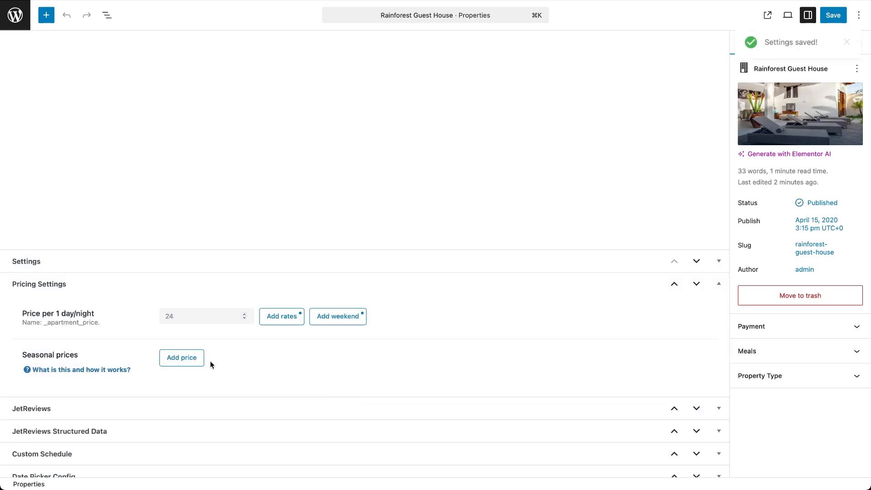
Step: Add a seasonal price titled 'High season' and pick its 17/08/2025 start date
click(181, 356)
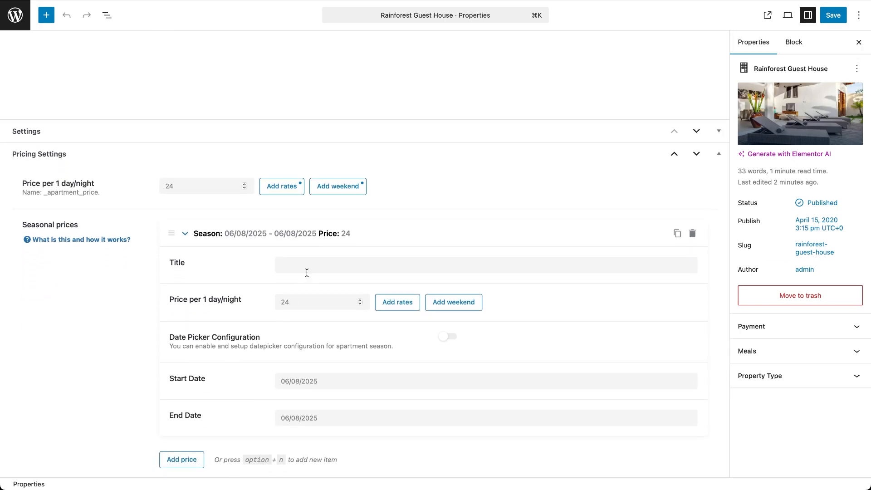
text(High season)
text(34)
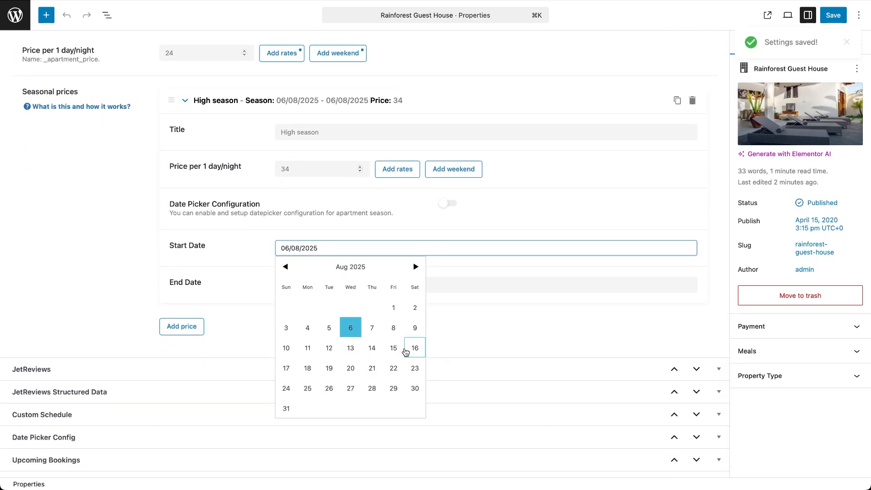
click(286, 369)
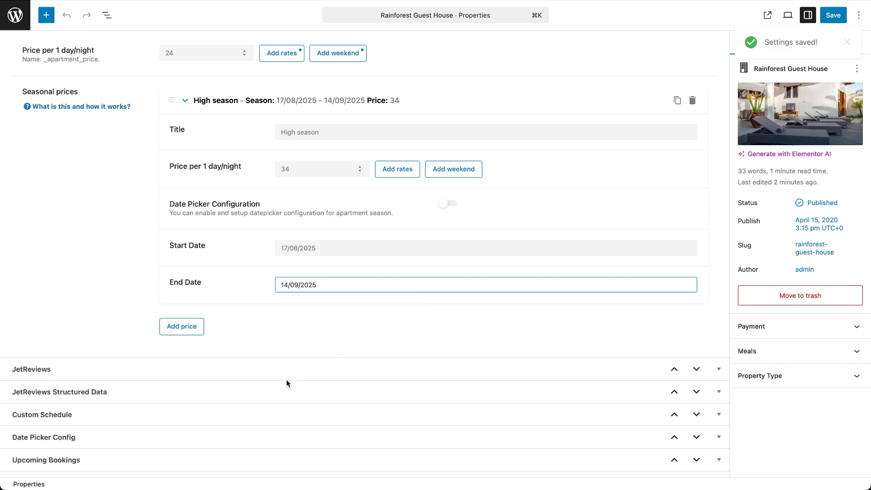
Step: Add a High season rate tier from 3 nights, then save Friday/Saturday weekend prices
click(397, 168)
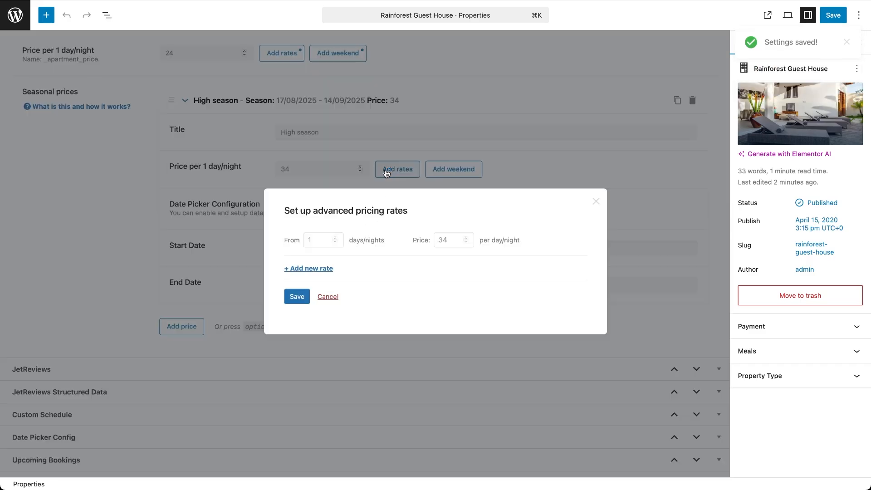
click(309, 268)
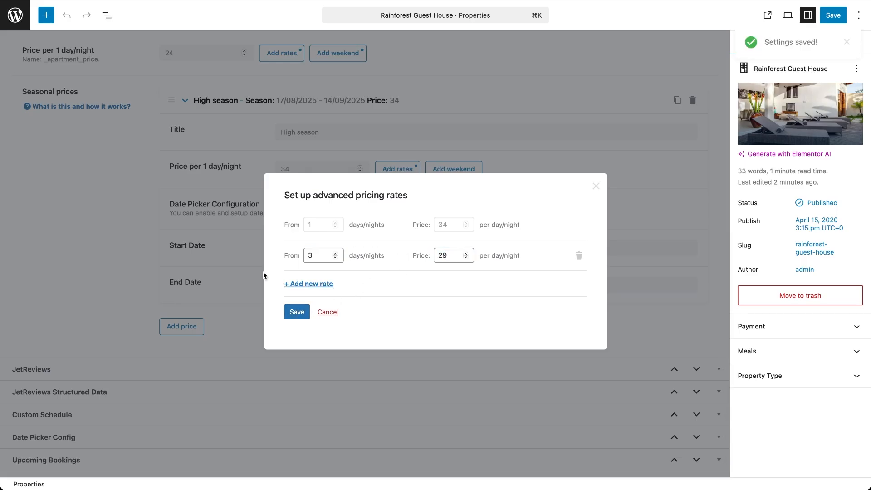
click(453, 168)
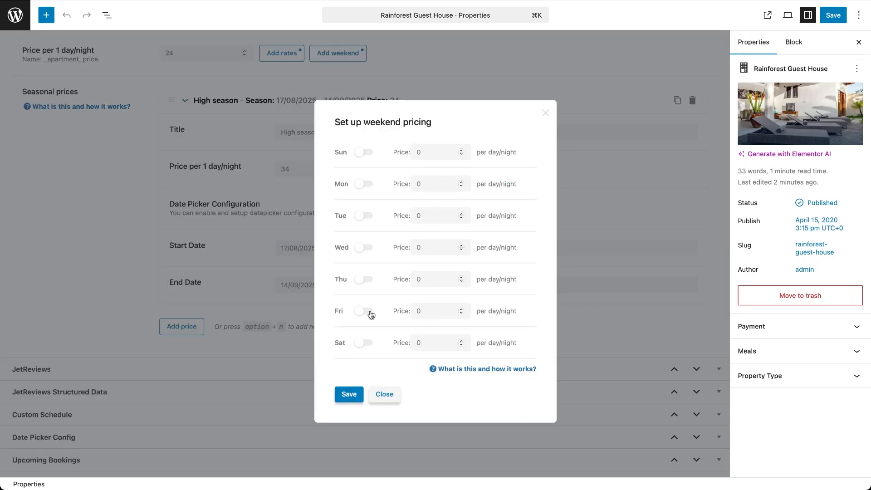
click(364, 310)
text(39)
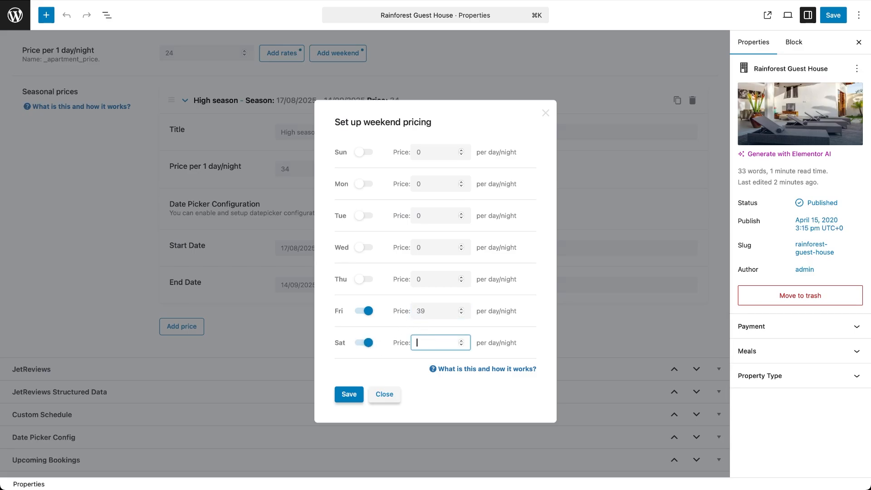
click(348, 393)
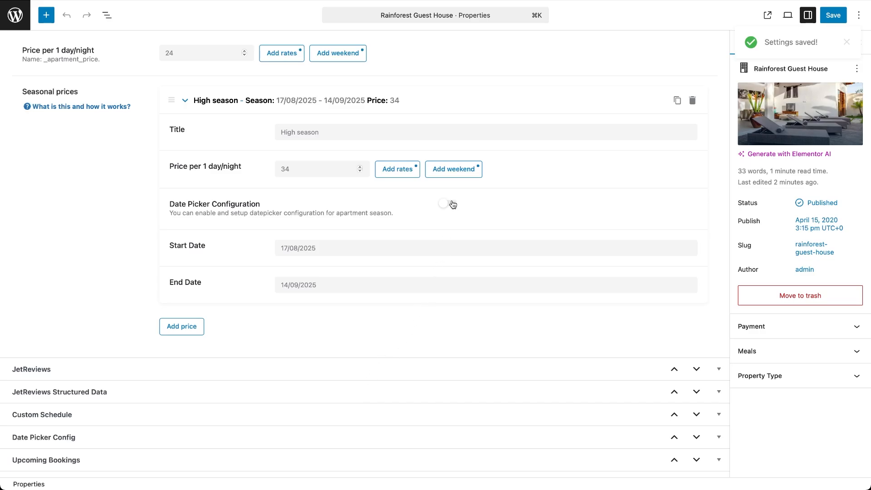
Step: Switch on the High season's Date Picker Configuration, keeping offset, min and max days at 0
click(447, 203)
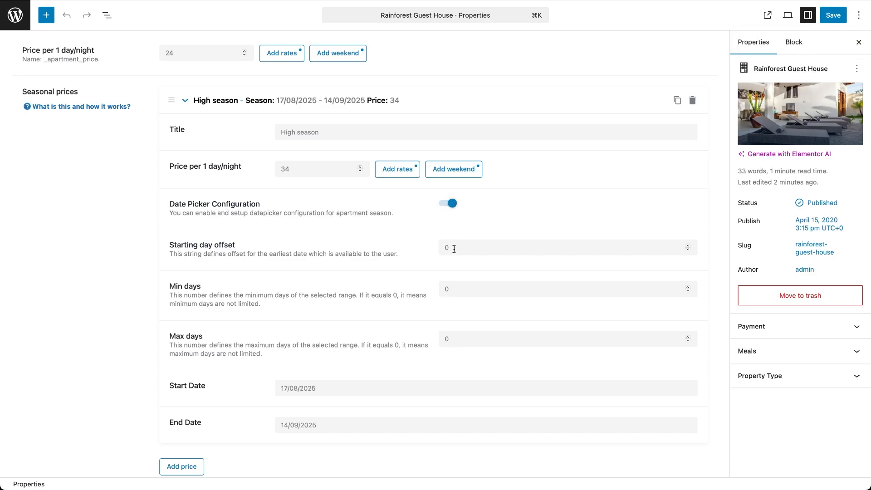
mouse_move(452, 291)
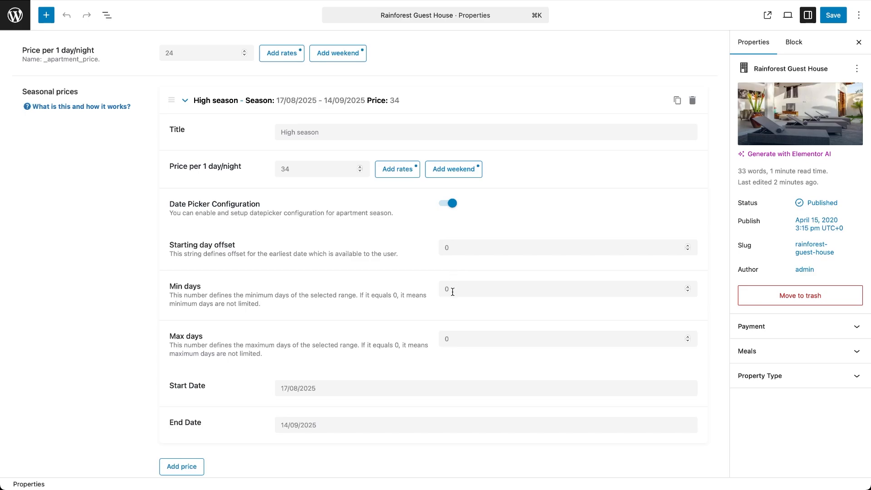
mouse_move(450, 310)
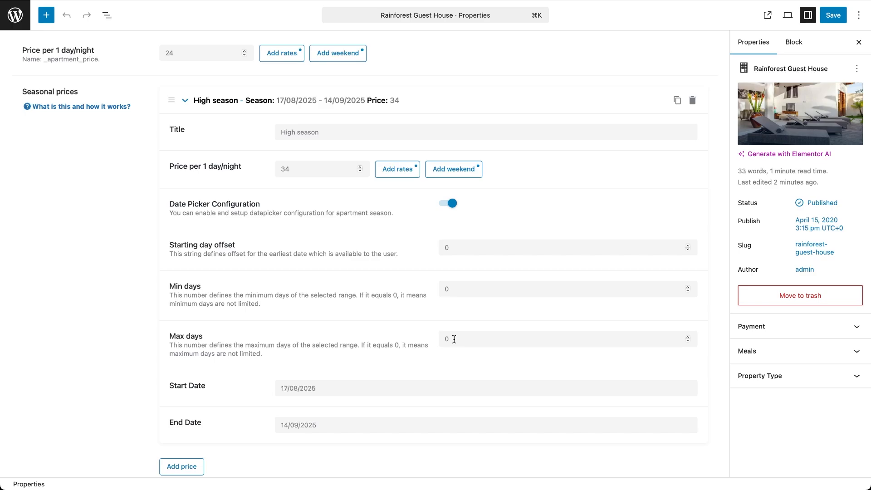
mouse_move(635, 217)
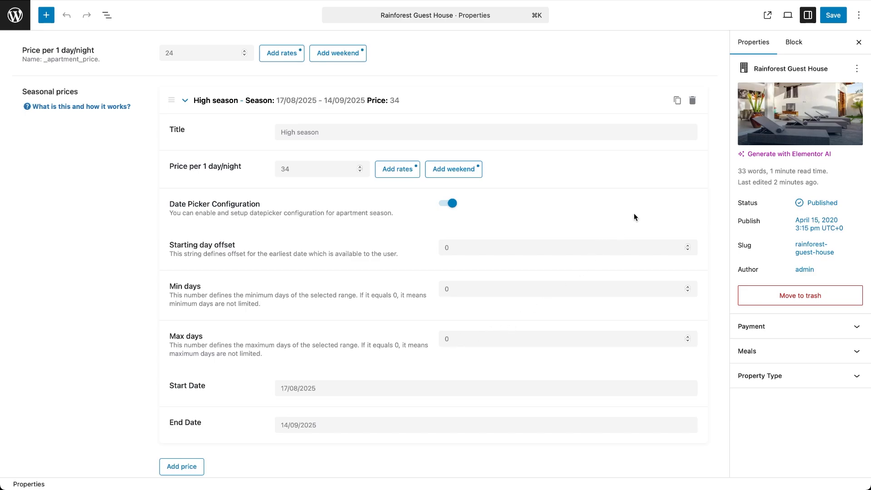
click(833, 15)
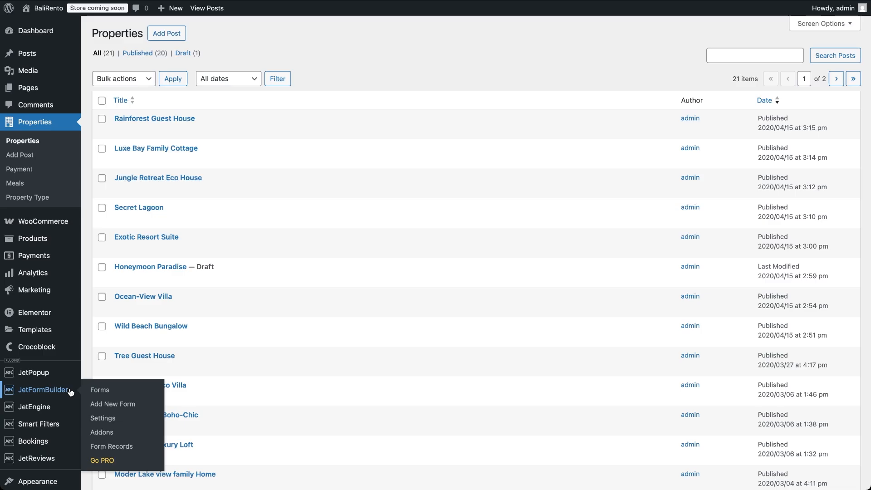
Step: Open the Single Page Booking Form and scroll through its dates, guests, services and Book now fields
click(99, 389)
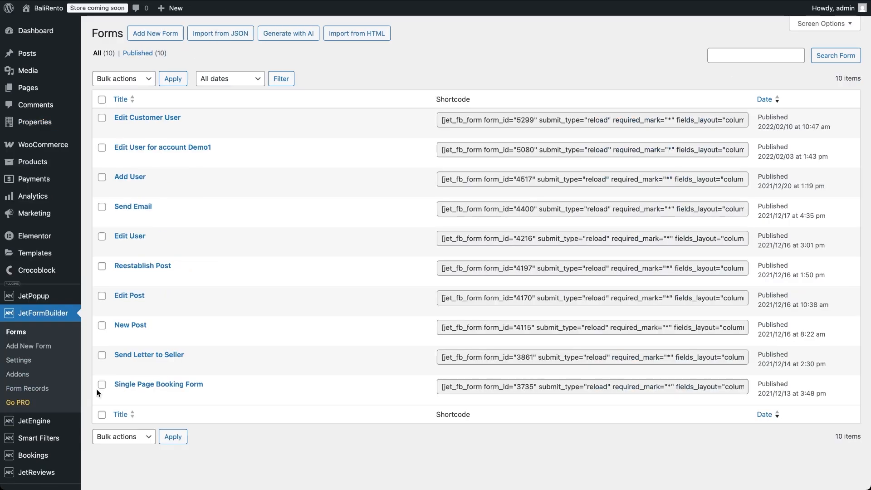
mouse_move(158, 384)
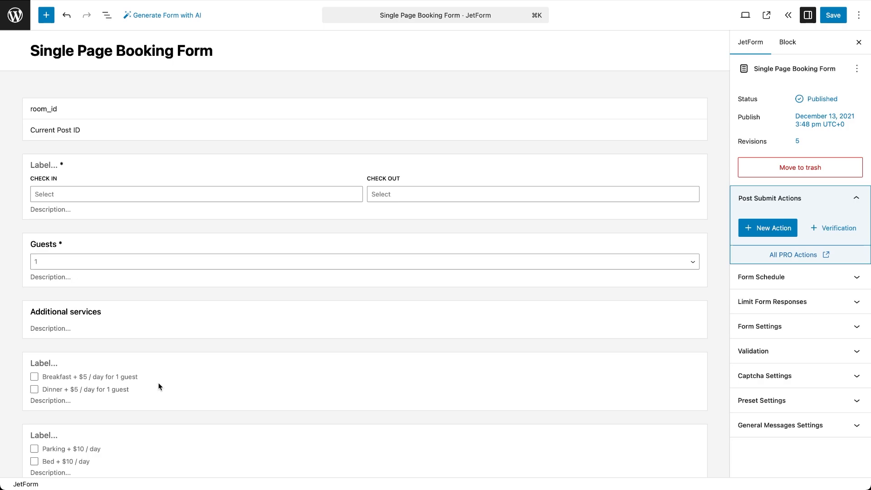
mouse_move(61, 150)
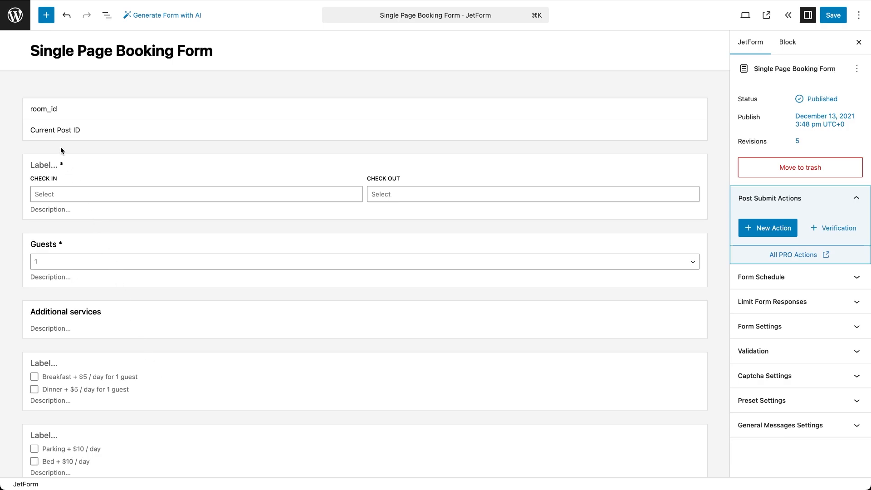
mouse_move(145, 65)
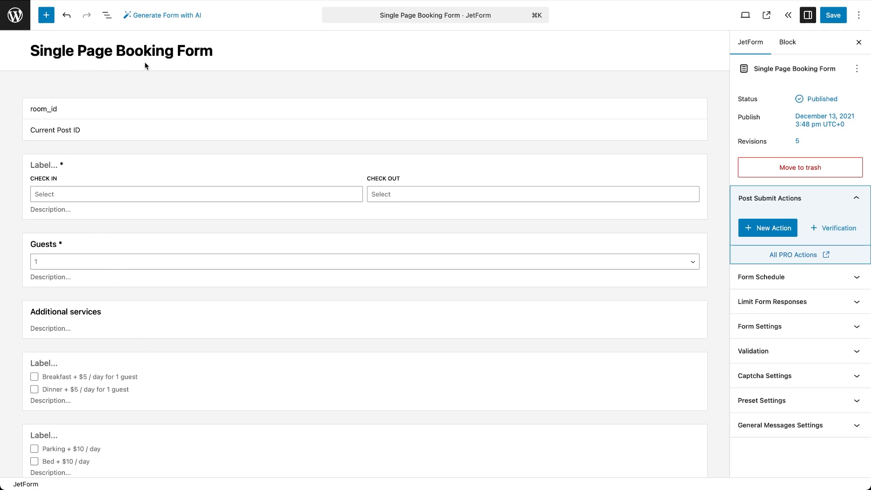
mouse_move(55, 129)
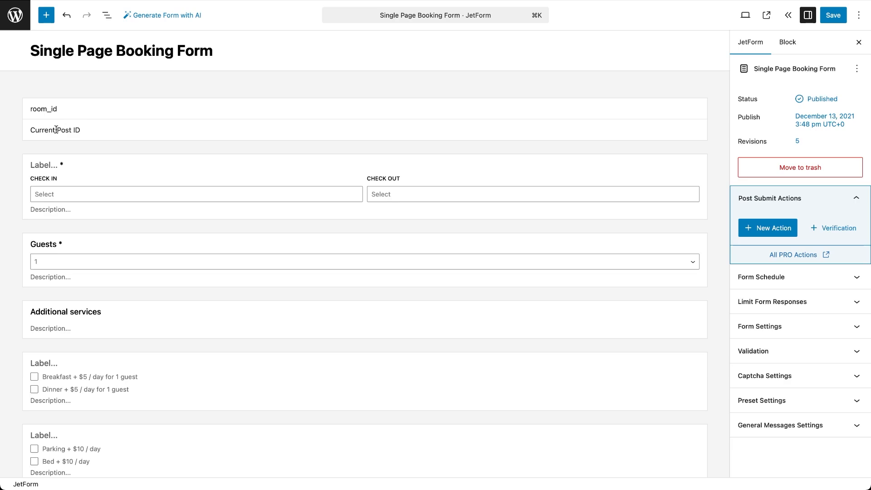
scroll(down, 3)
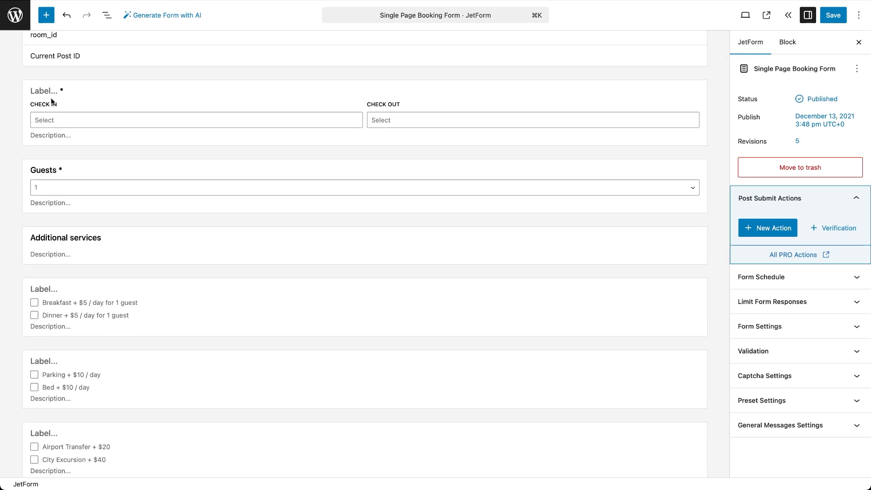
mouse_move(41, 179)
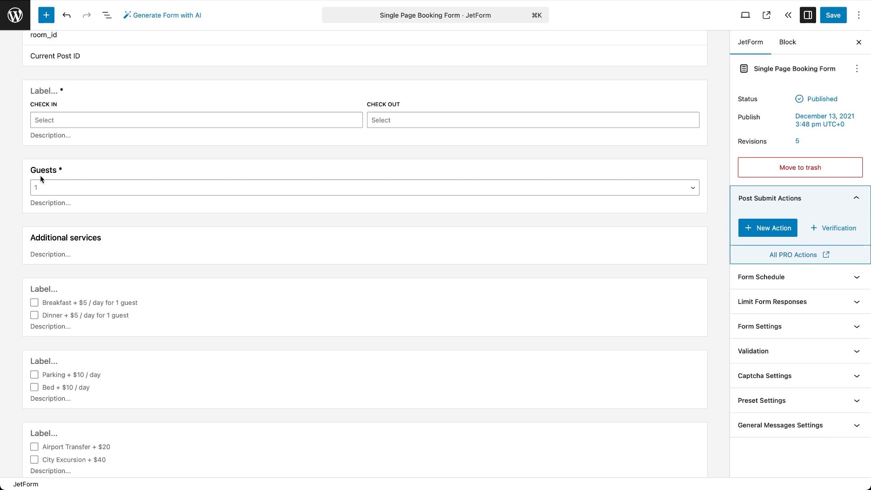
scroll(down, 3)
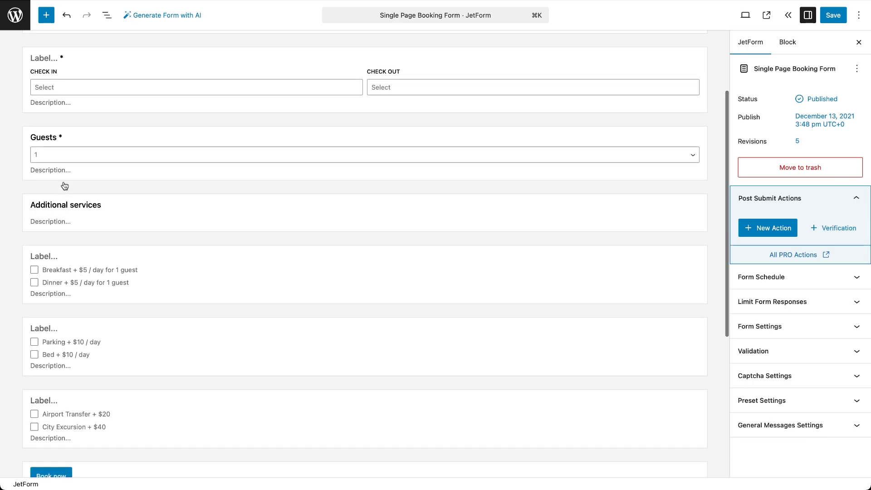
scroll(down, 3)
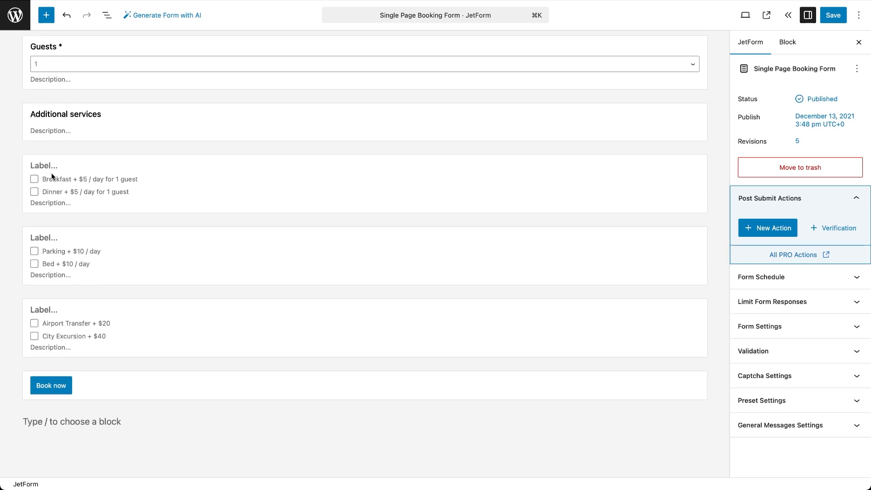
click(69, 260)
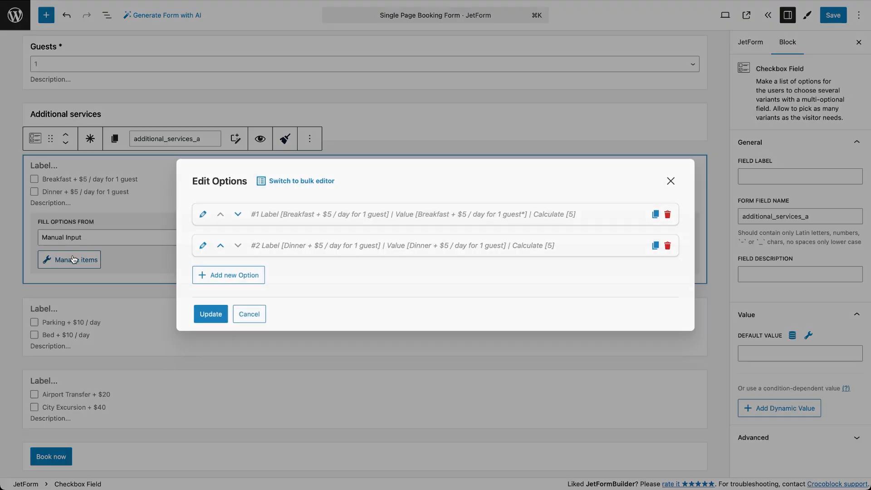
click(202, 214)
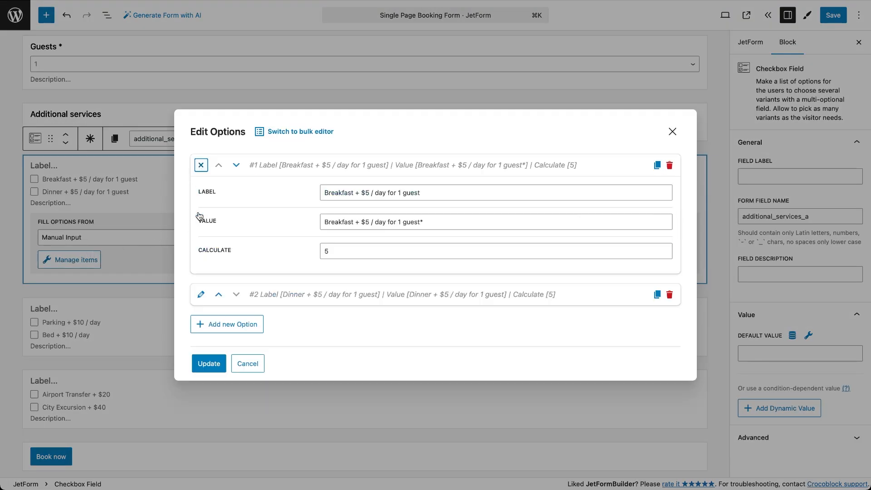
mouse_move(316, 255)
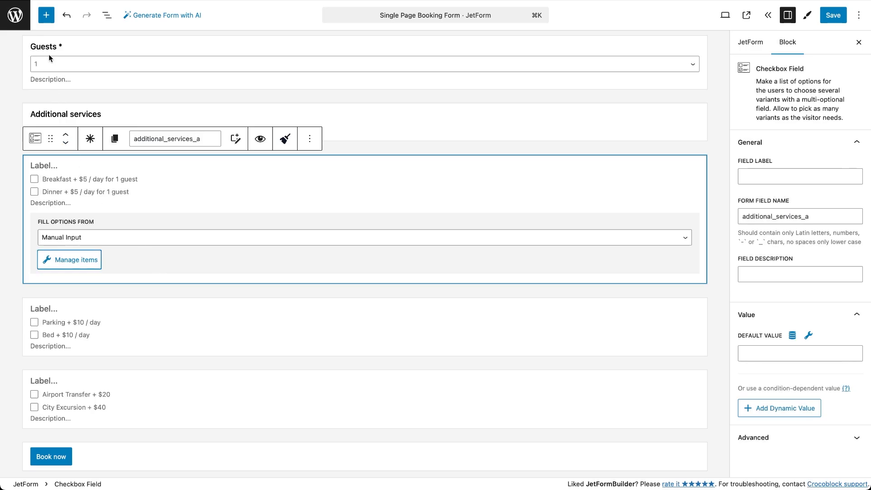
Step: Add a Calculated Field block to the booking form using the 'calc' block search
click(46, 15)
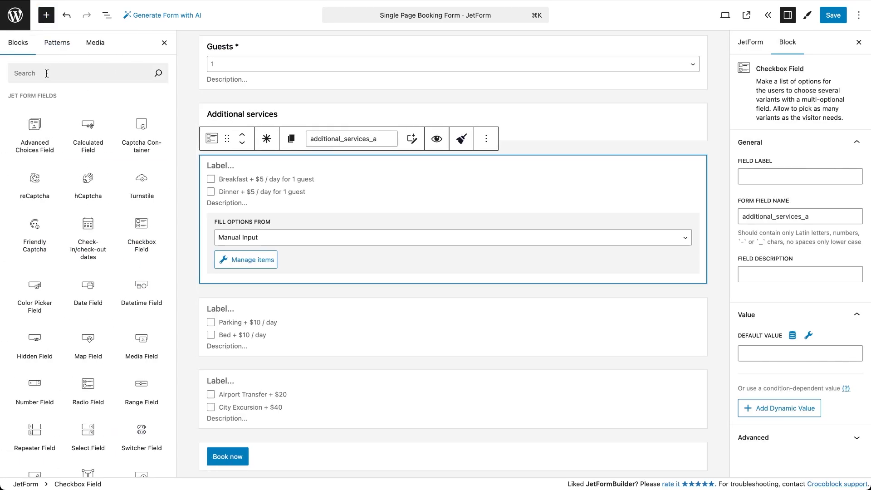
text(calc)
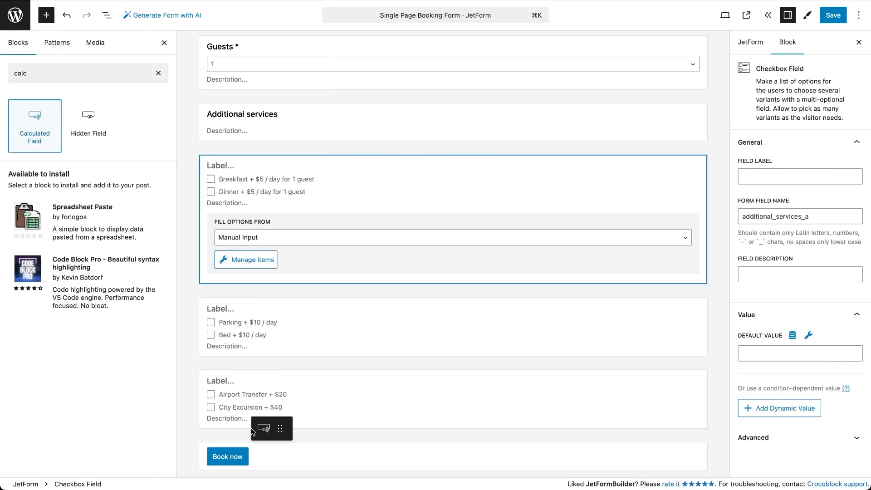
click(34, 125)
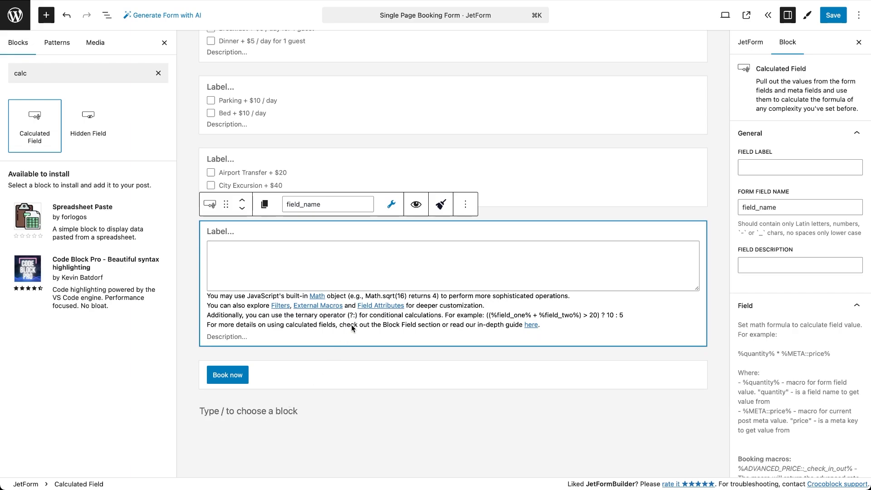
Step: Build the total price formula from field macros and set the prefix 'Total Price: $'
click(391, 203)
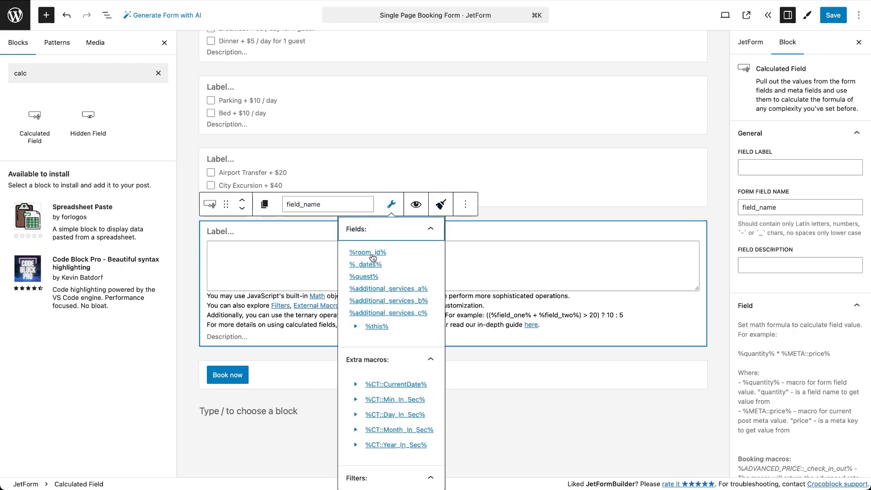
mouse_move(719, 304)
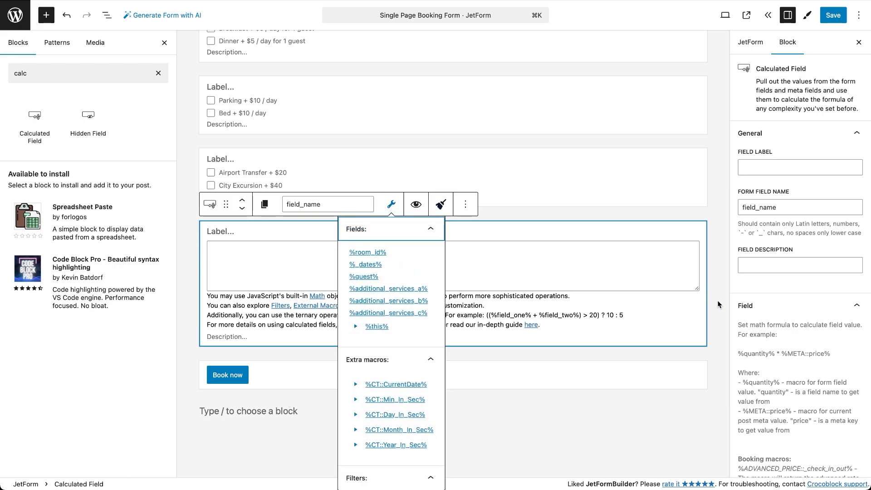
scroll(down, 3)
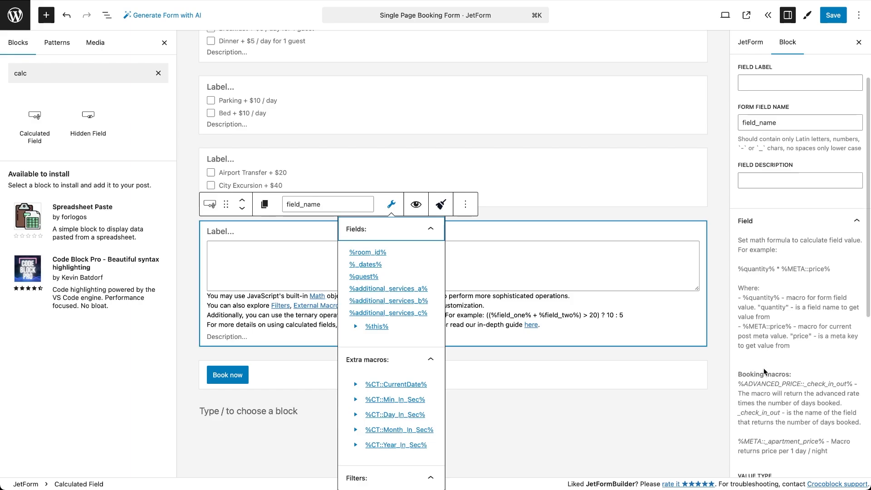
scroll(down, 3)
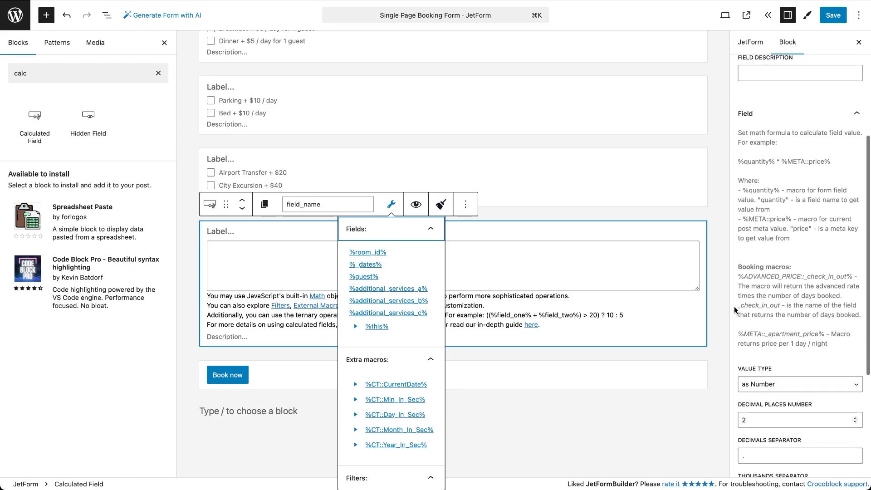
mouse_move(780, 356)
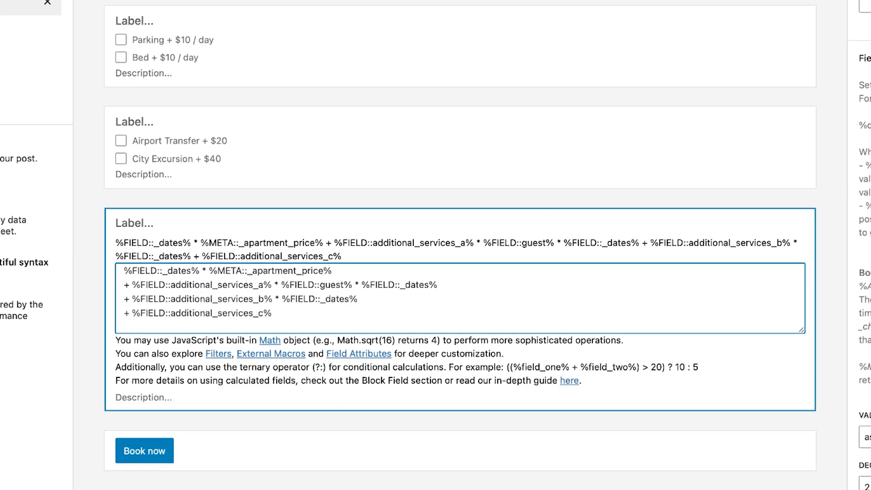
scroll(down, 3)
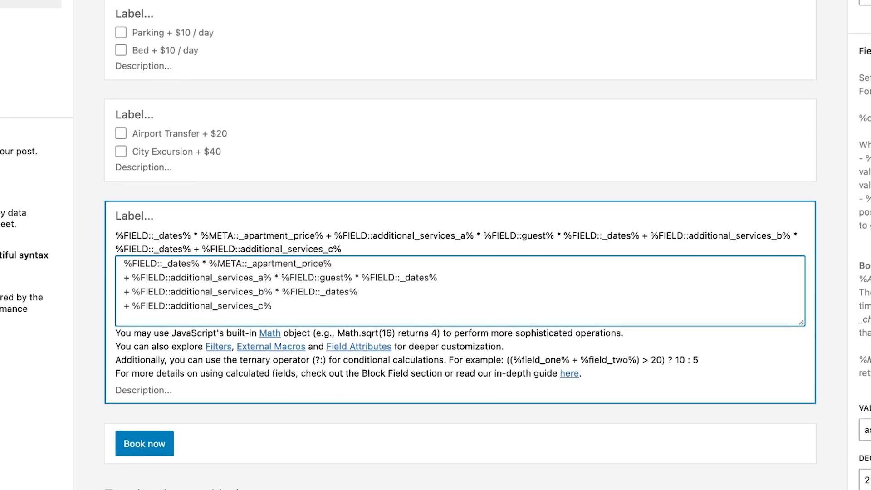
scroll(down, 3)
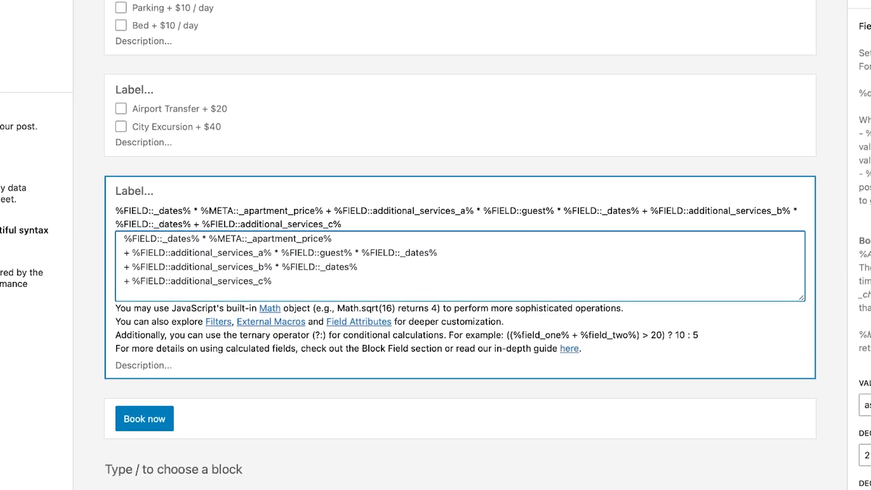
scroll(up, 3)
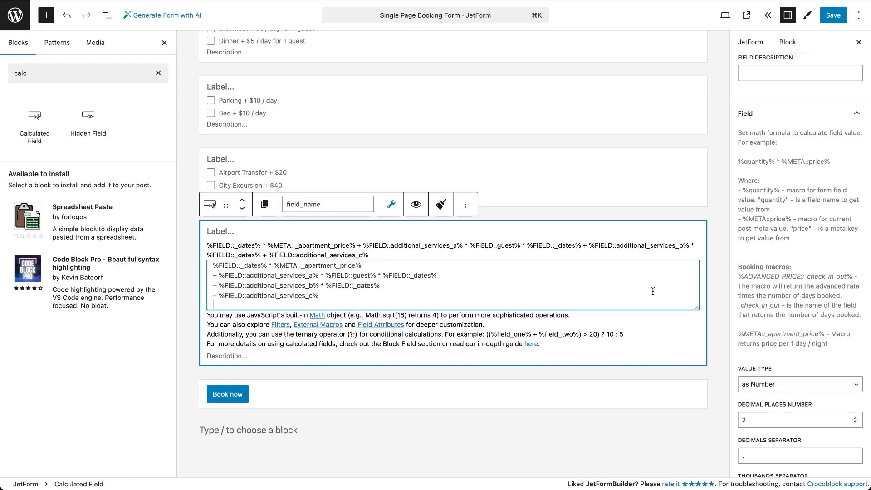
scroll(down, 3)
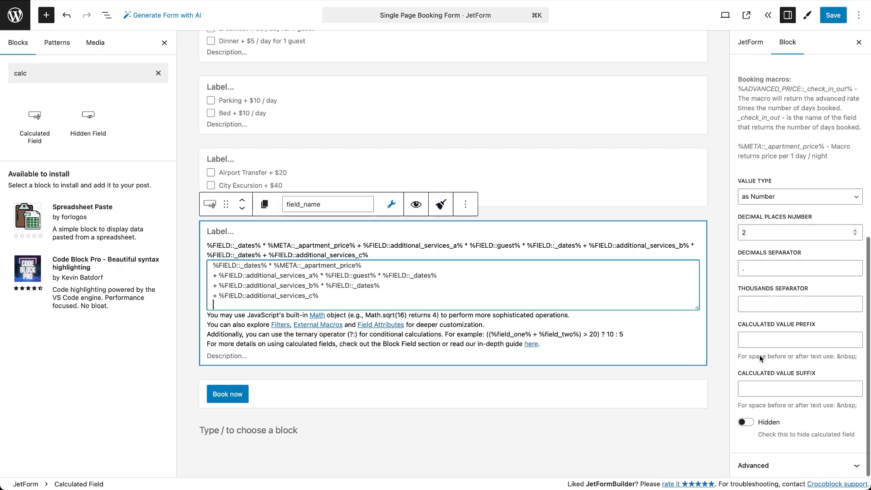
text(Total Price: $)
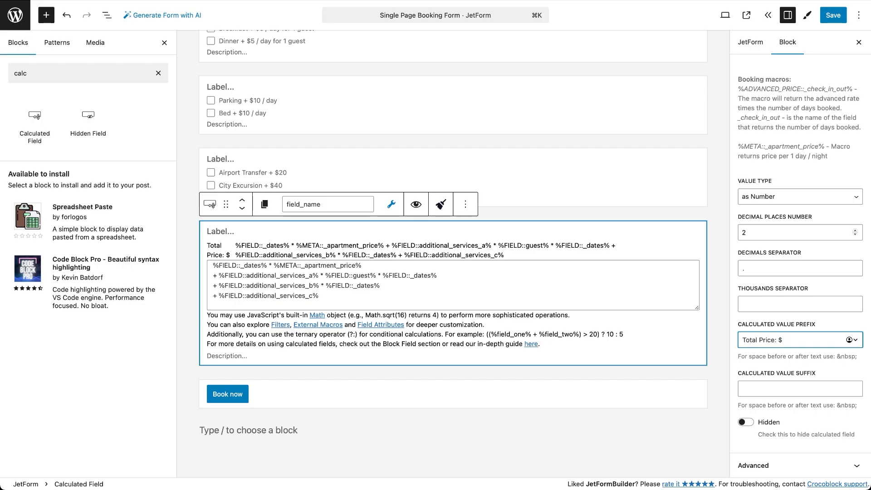
Step: Add an Apartment Booking post-submit action in the form settings
click(797, 340)
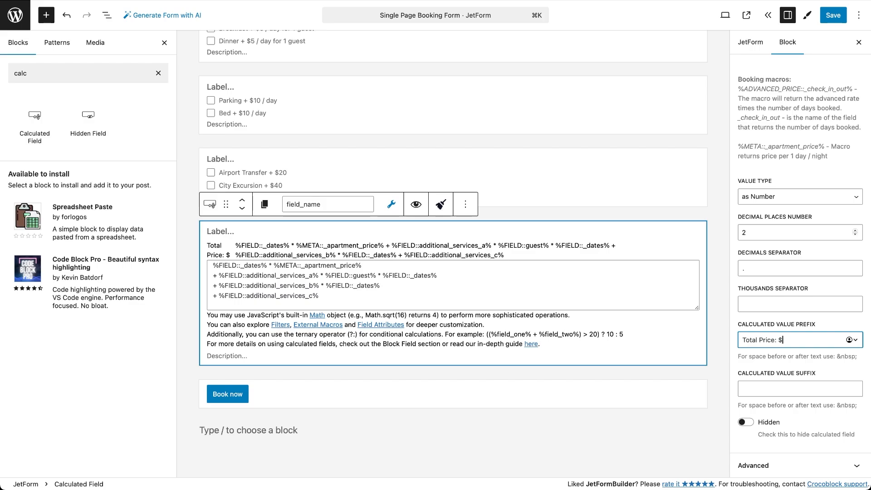
click(749, 41)
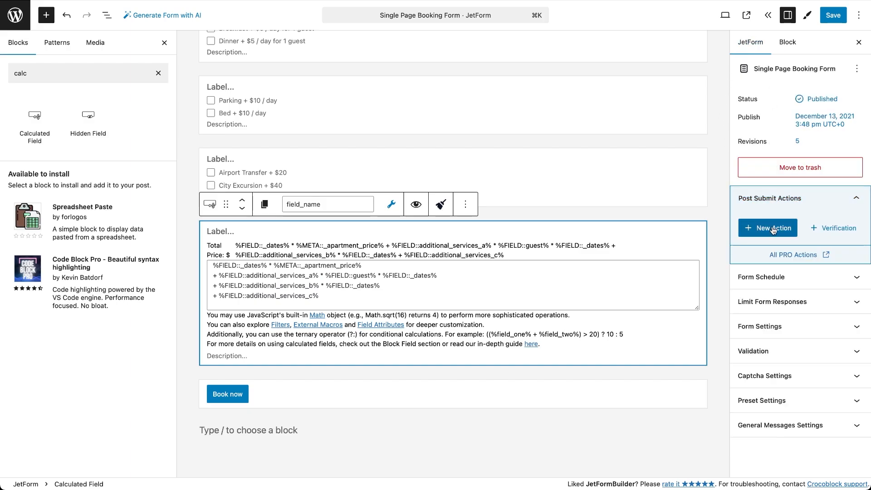
click(767, 228)
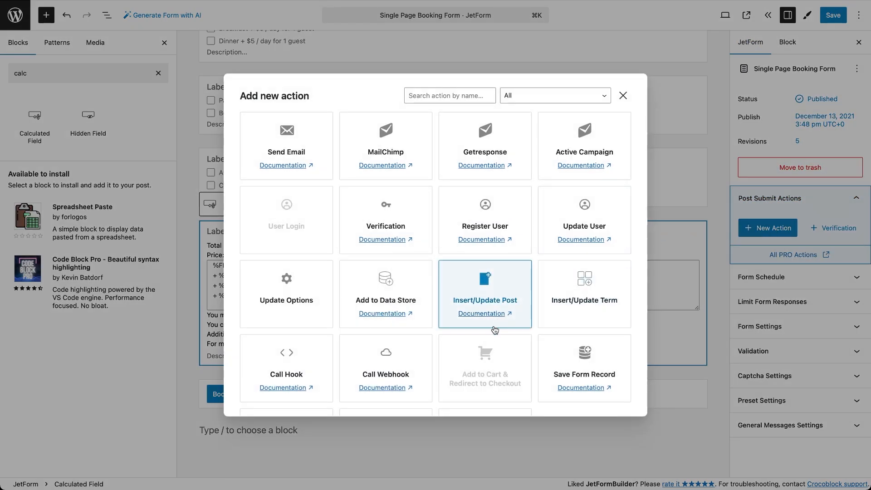
scroll(down, 3)
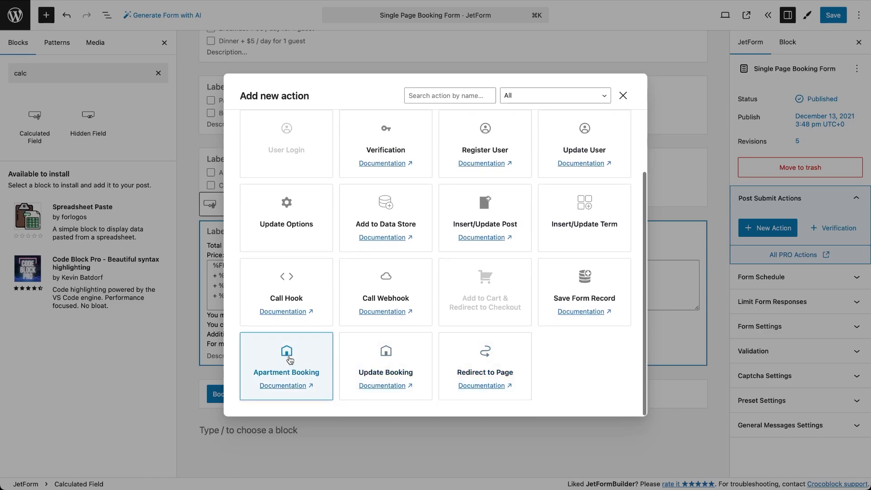
click(286, 361)
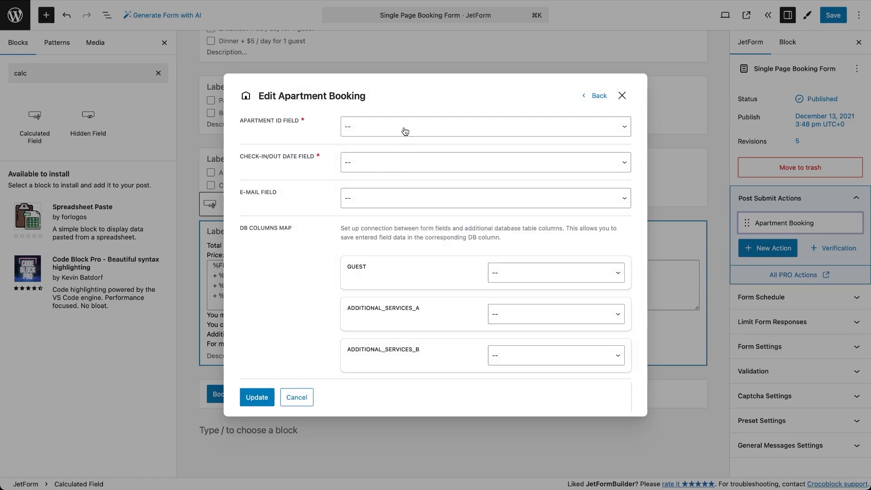
Step: Map apartment ID to room_id, dates to _dates, WooCommerce price to field_name, and save
click(484, 126)
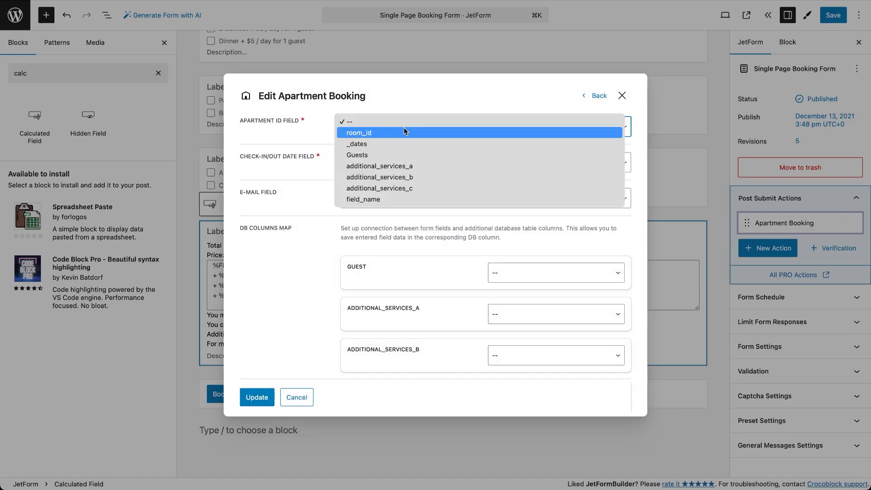
click(359, 132)
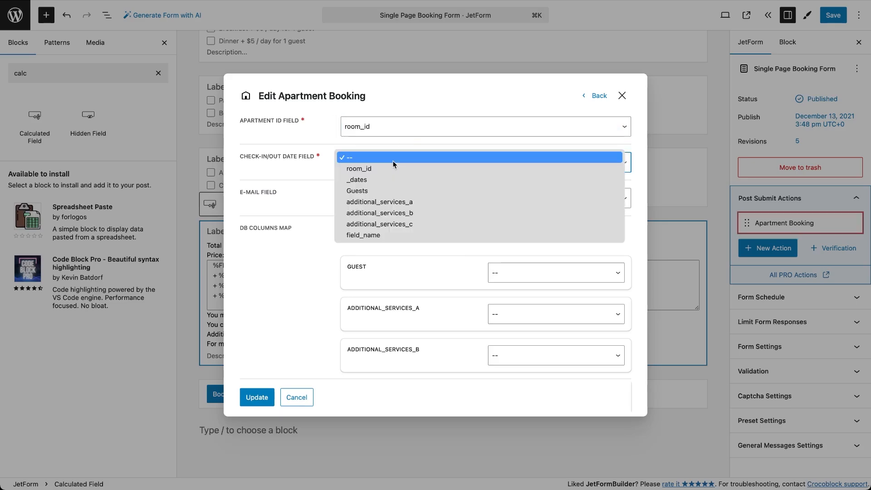
click(356, 179)
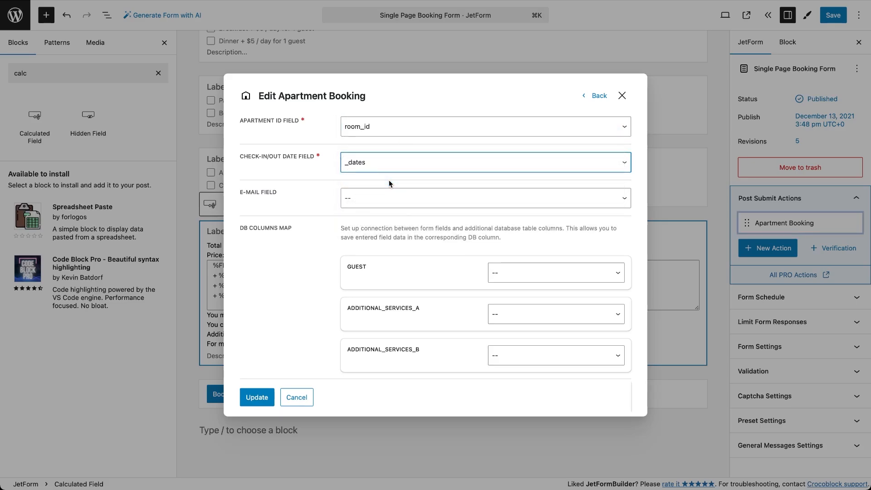
scroll(down, 3)
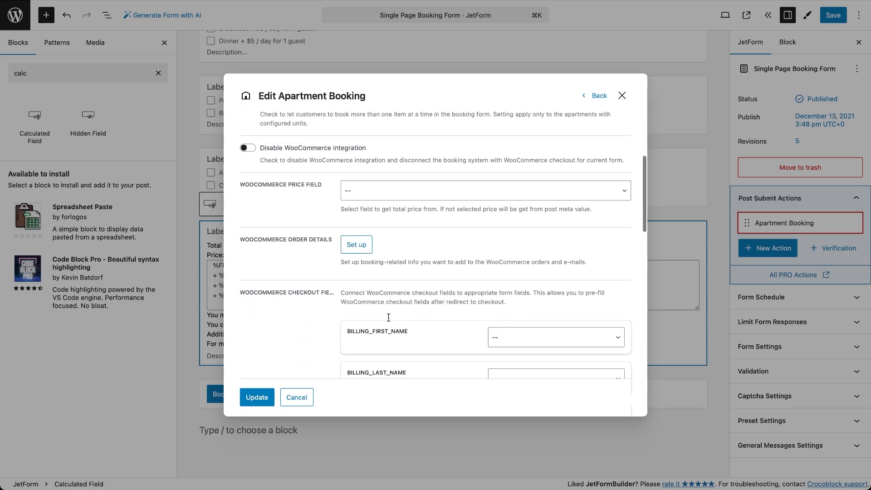
click(484, 191)
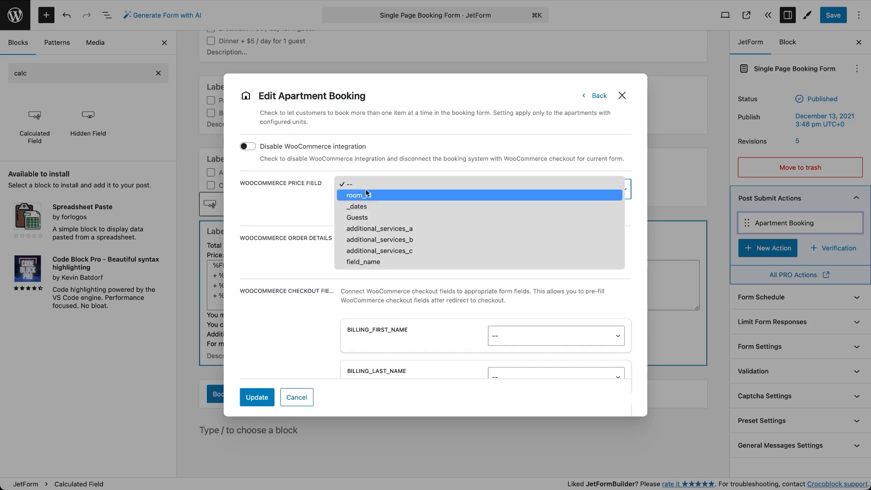
click(363, 261)
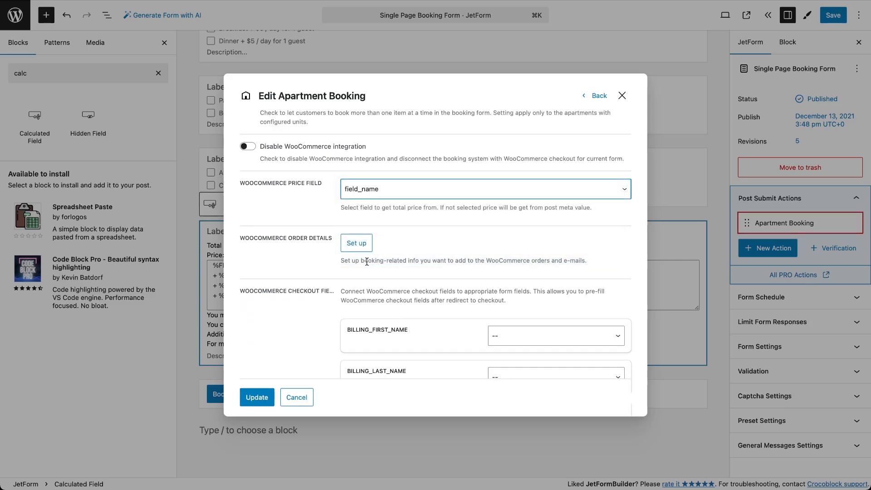
mouse_move(357, 358)
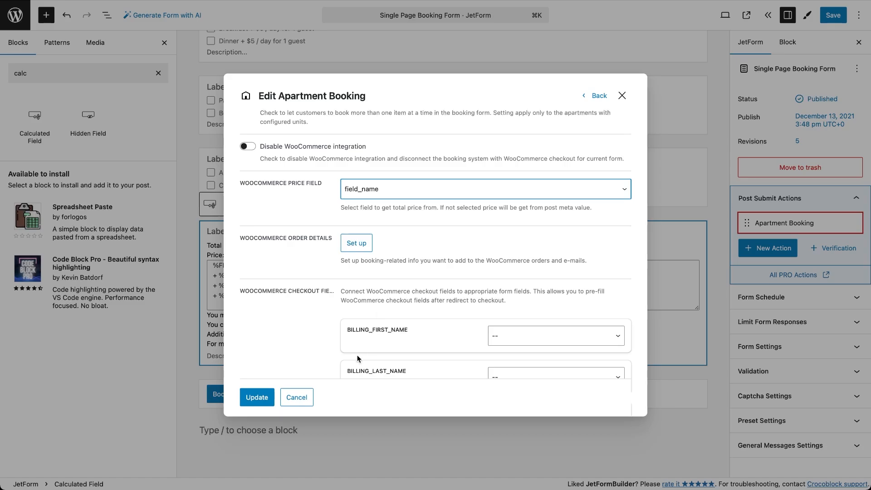
click(297, 397)
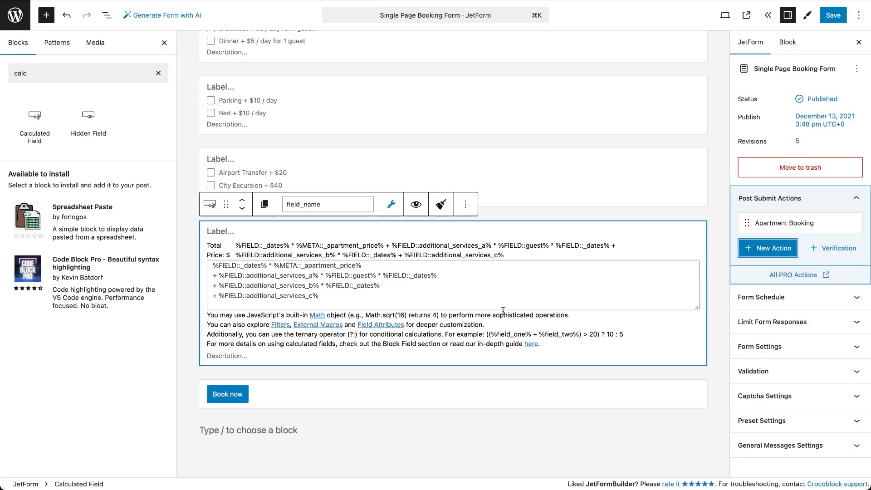
click(831, 15)
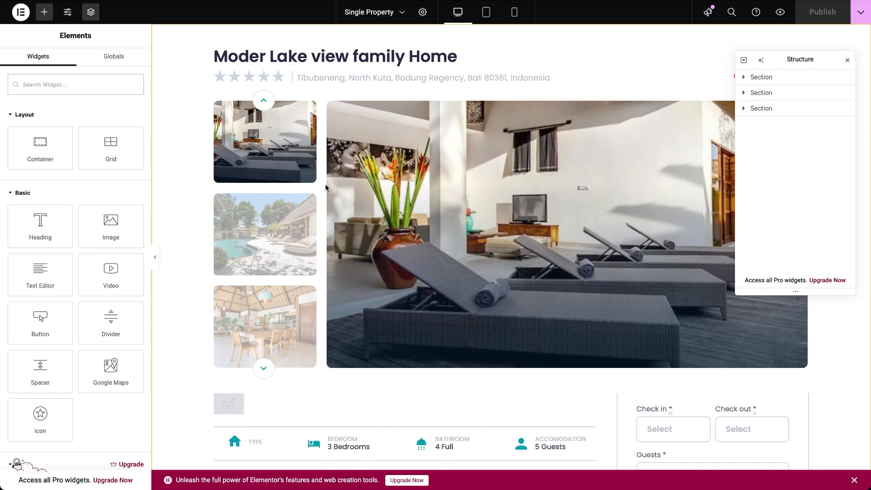
Step: Select the booking form's column and insert a Heading widget above the form
scroll(down, 3)
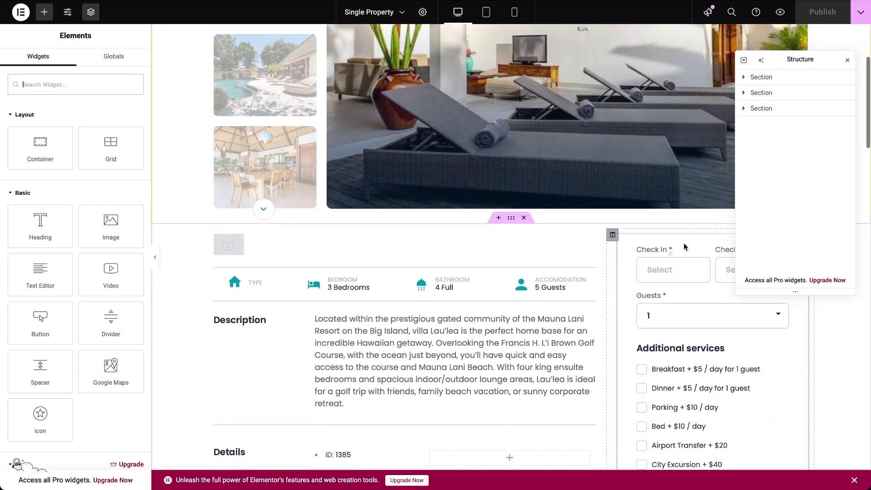
click(612, 234)
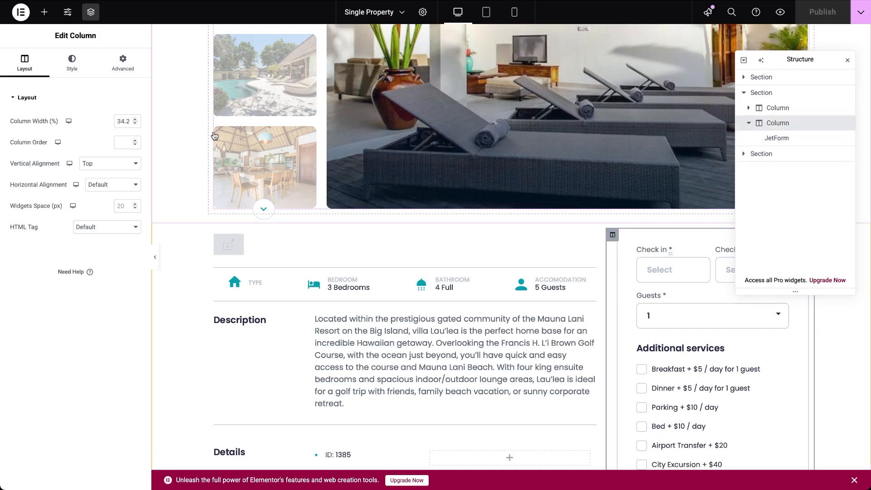
click(44, 12)
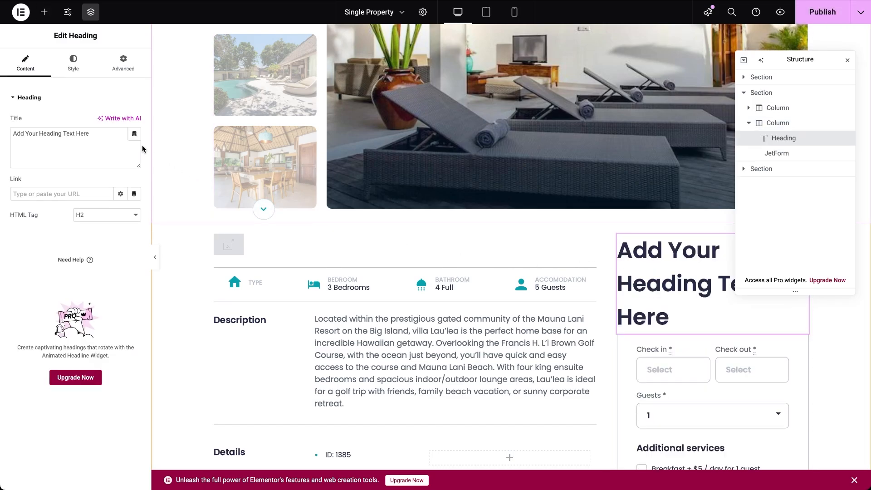
Step: Set the heading title to JetBooking's Price per day/night, shown as a prices range
click(134, 133)
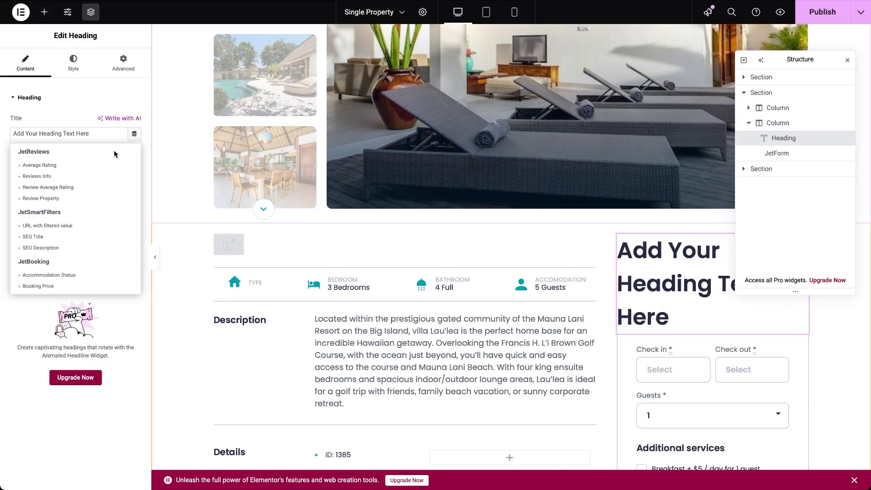
scroll(down, 3)
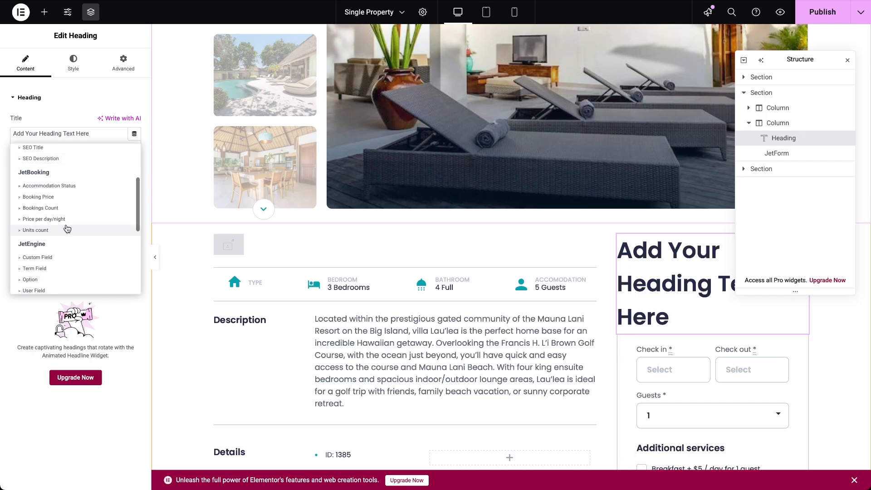
click(44, 218)
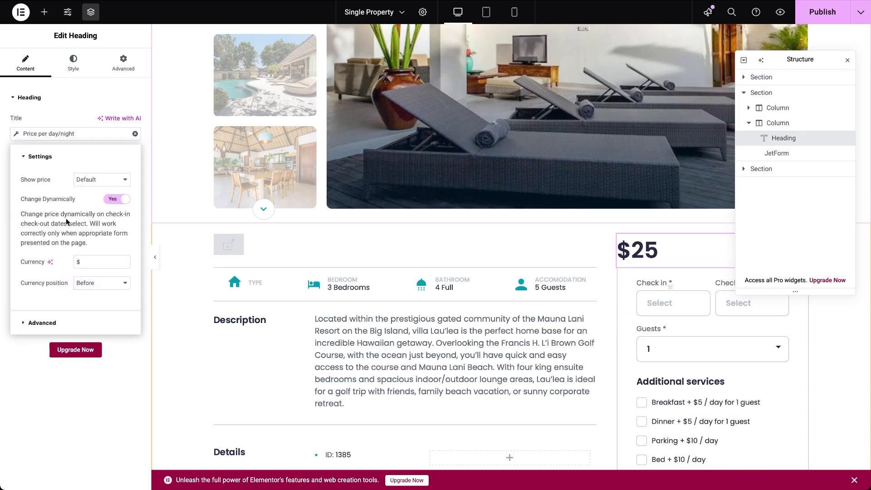
click(101, 179)
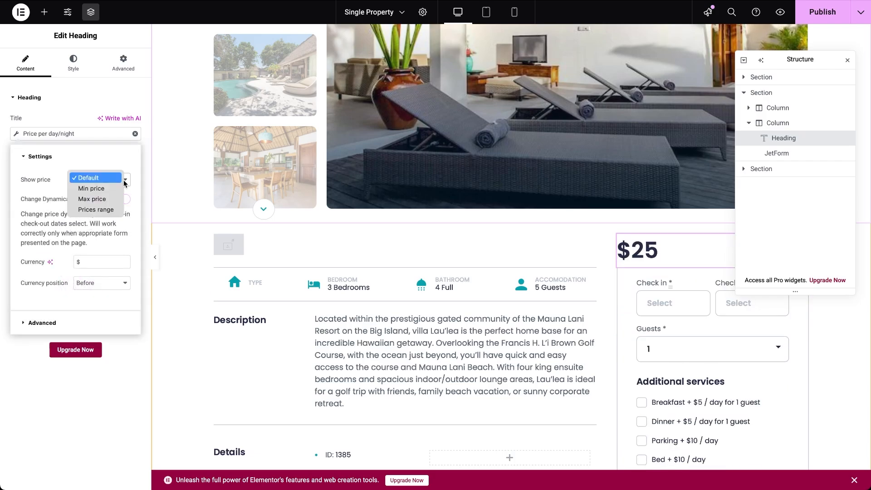
mouse_move(94, 210)
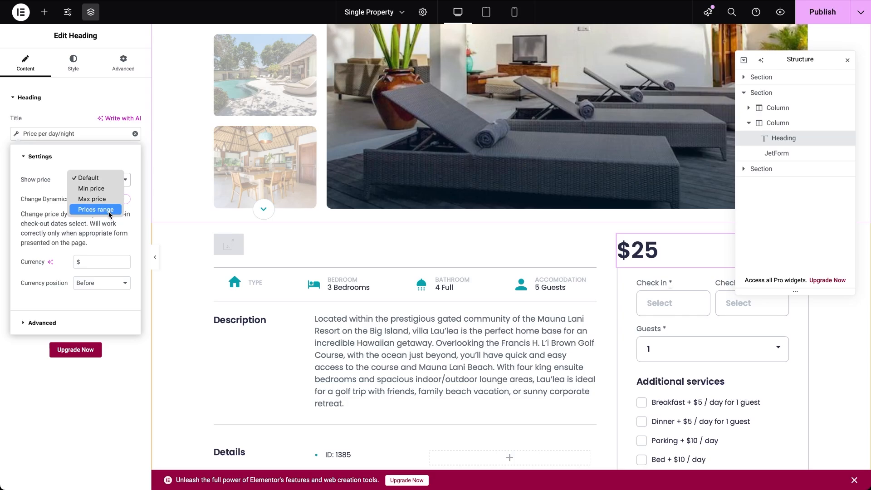
click(96, 209)
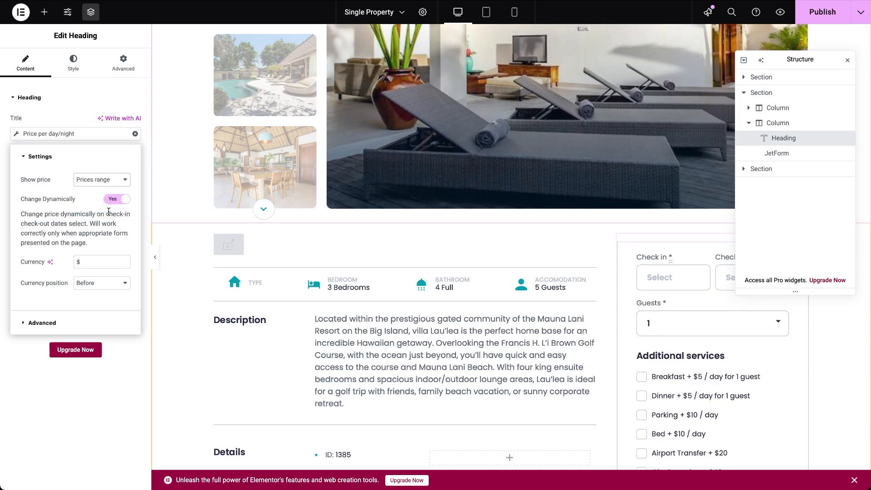
click(117, 199)
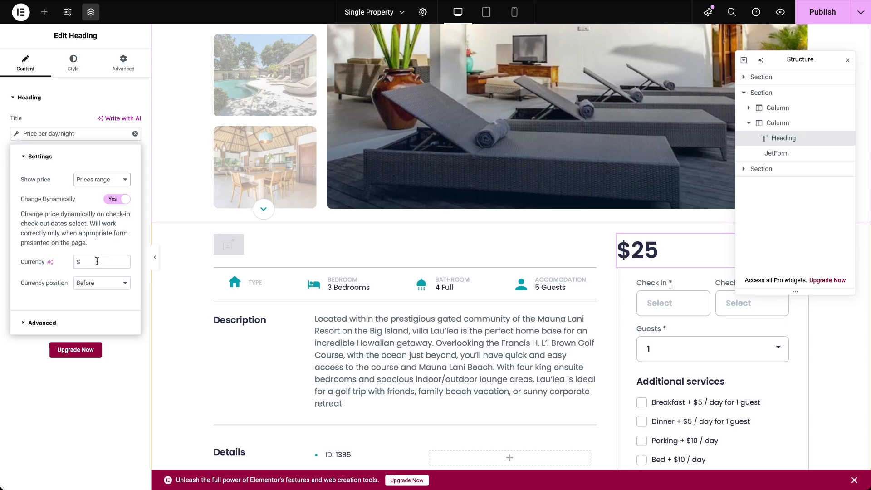
mouse_move(97, 274)
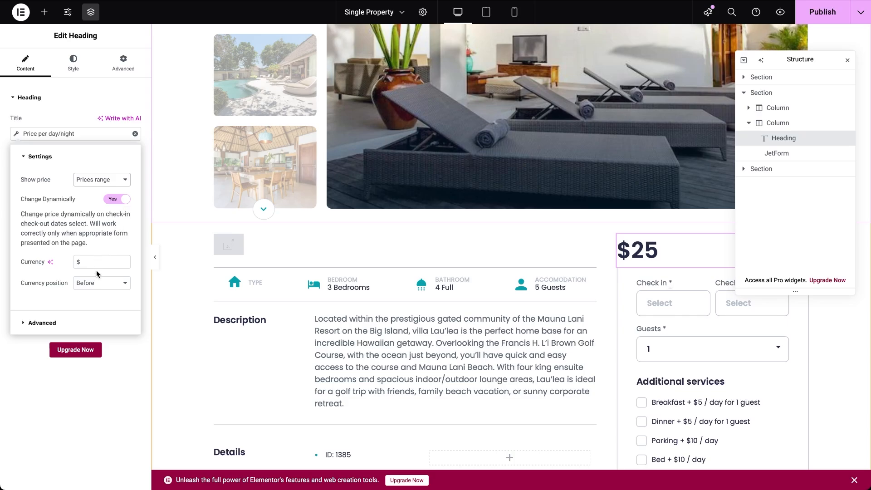
click(72, 62)
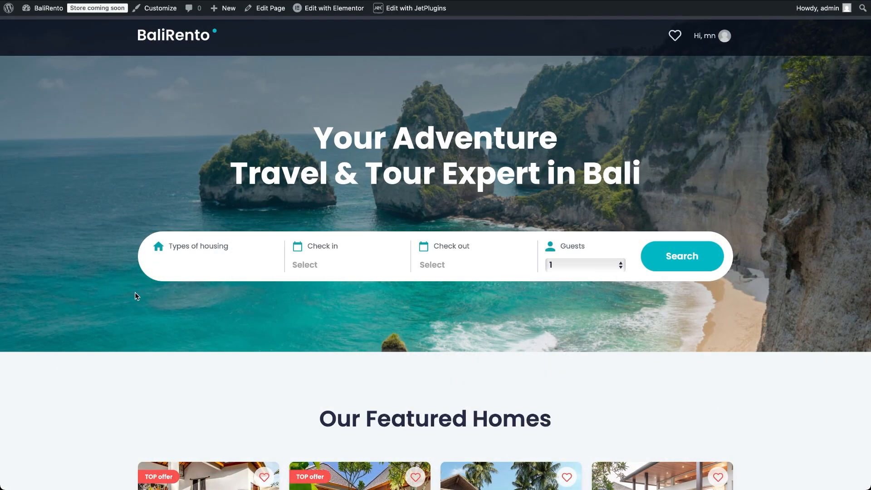
Step: Book Rainforest Guest House for 13–17 August with an additional service and reach checkout
scroll(down, 3)
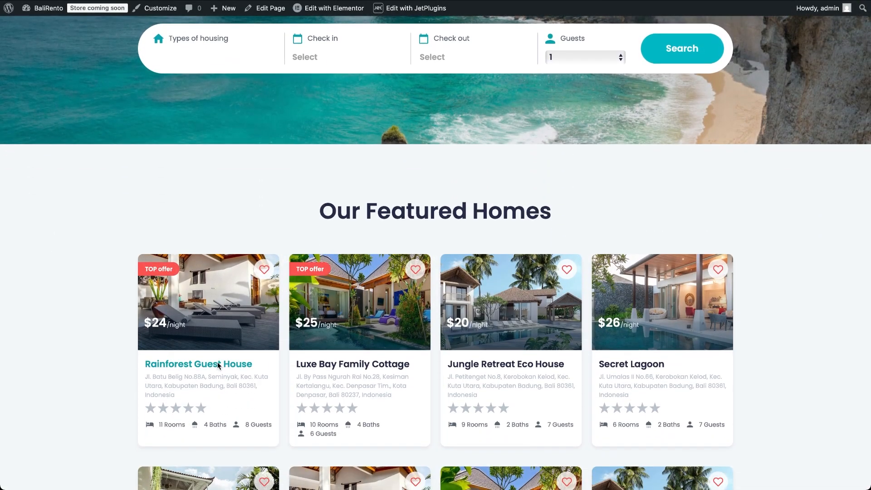
click(198, 364)
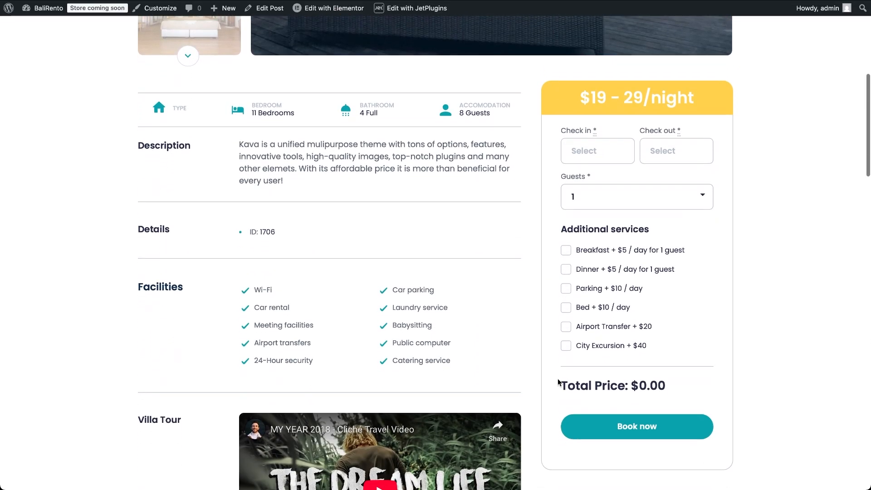
click(597, 151)
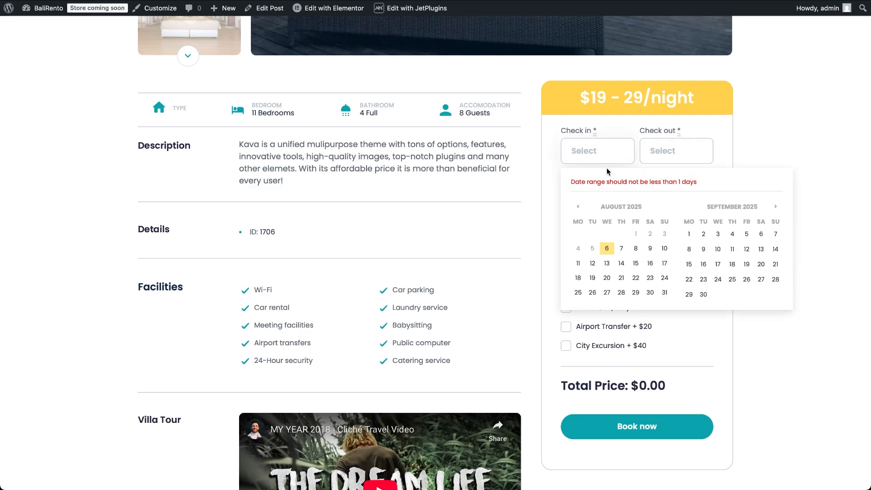
click(606, 263)
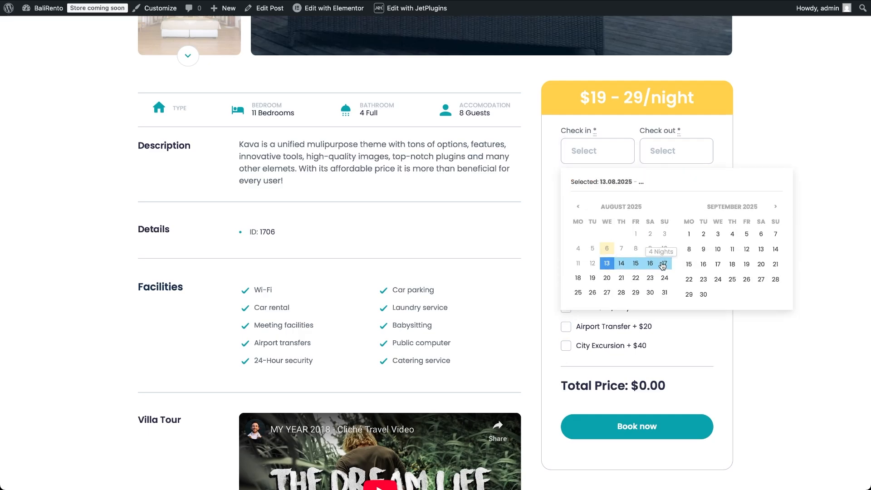
click(663, 264)
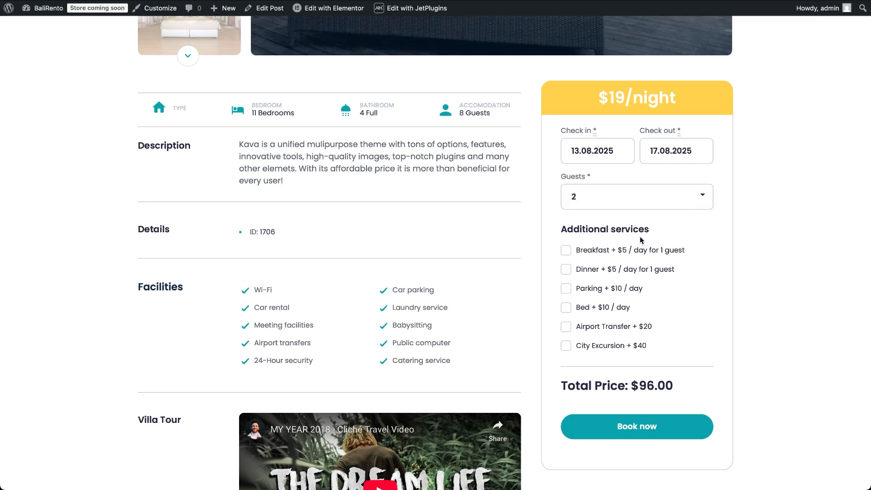
click(566, 288)
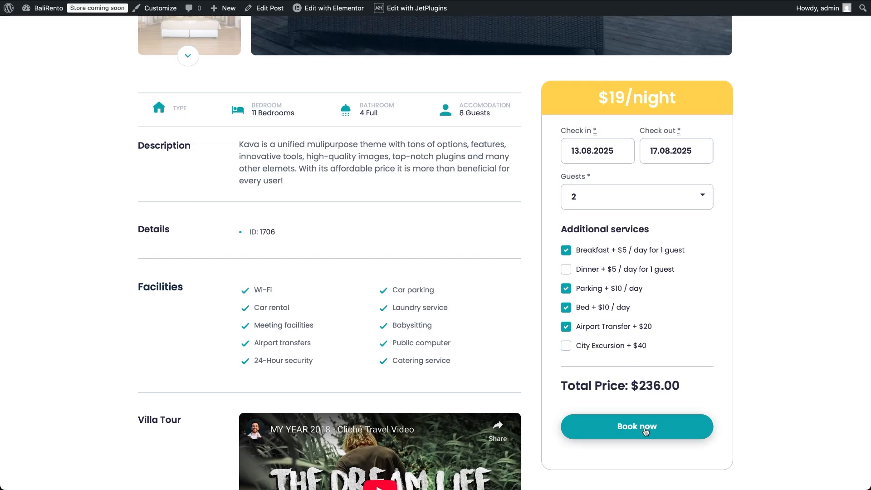
click(636, 426)
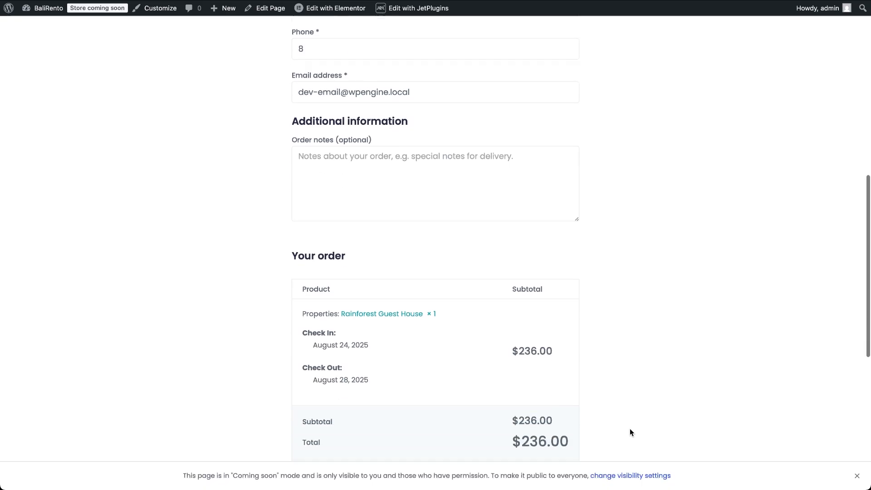
scroll(down, 3)
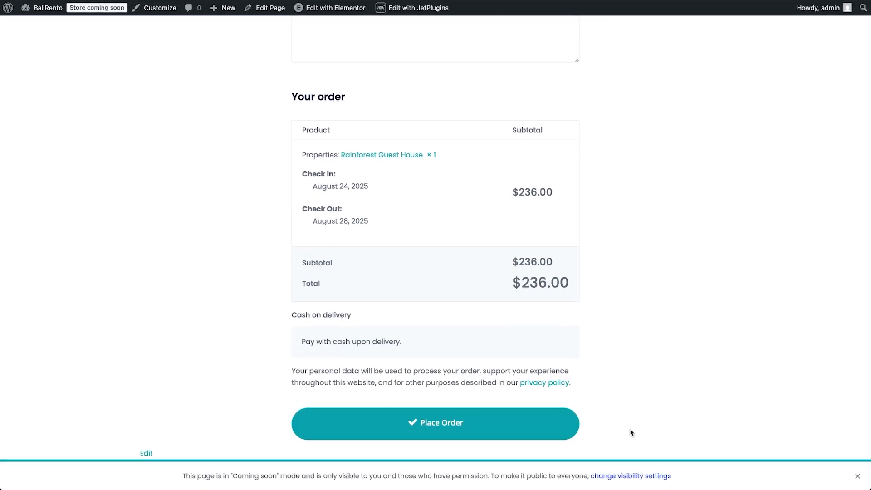